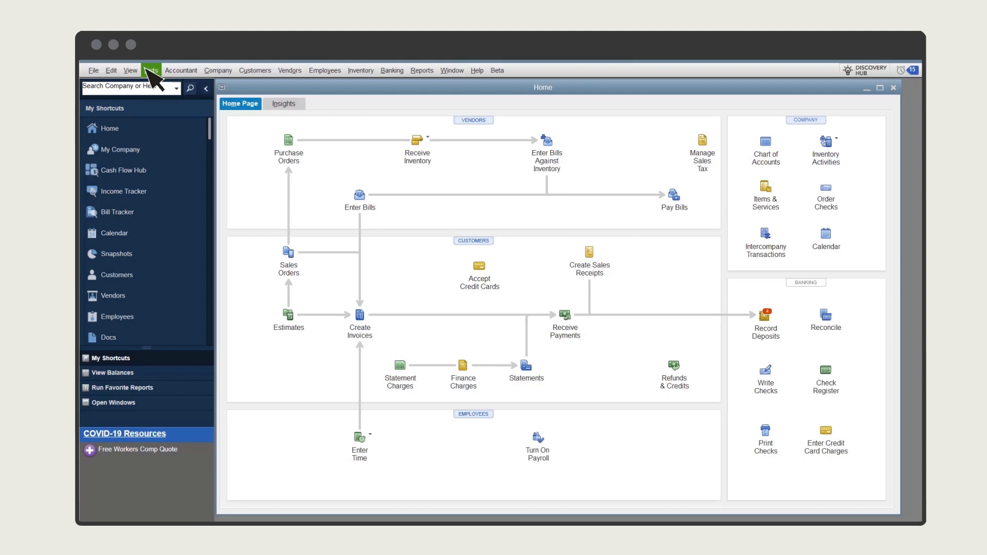
# - Reach the Item categories welcome dialog via Lists > Category List and tick 'Don't show me this again'
pyautogui.click(150, 70)
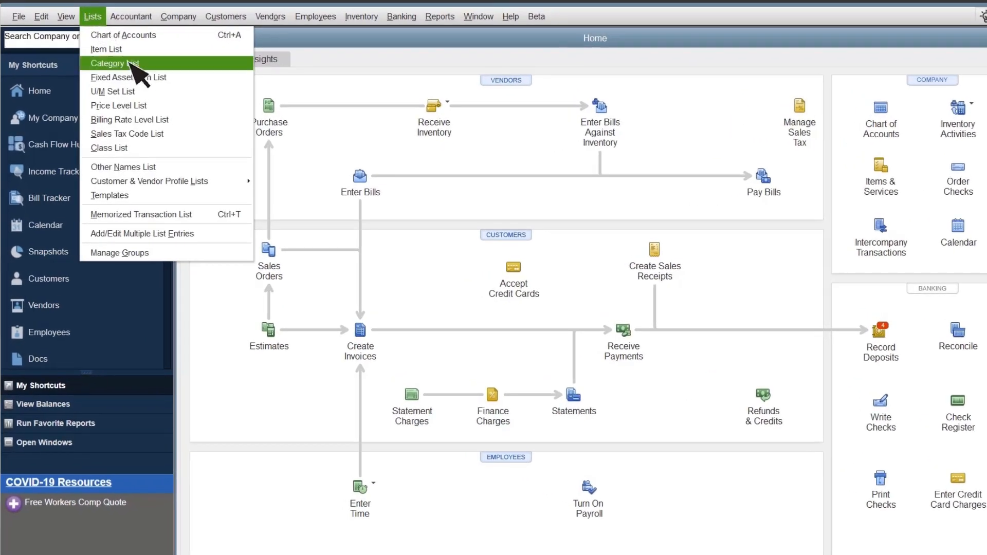
pyautogui.click(115, 63)
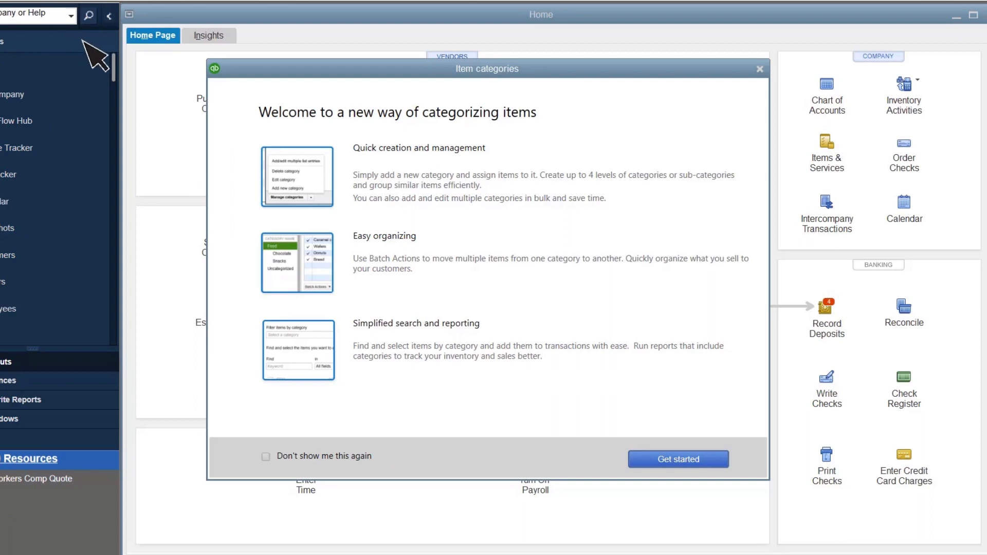
pyautogui.moveTo(544, 137)
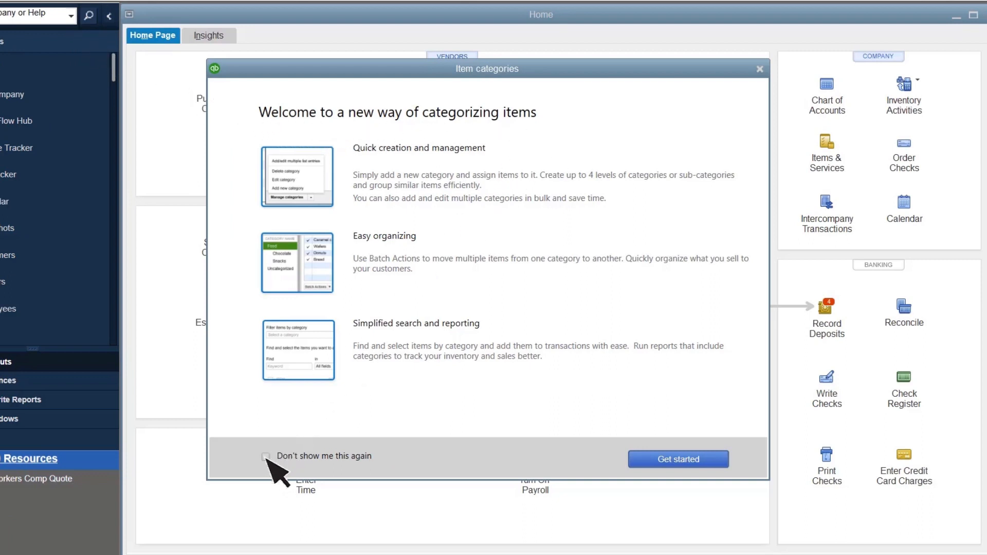
pyautogui.click(266, 456)
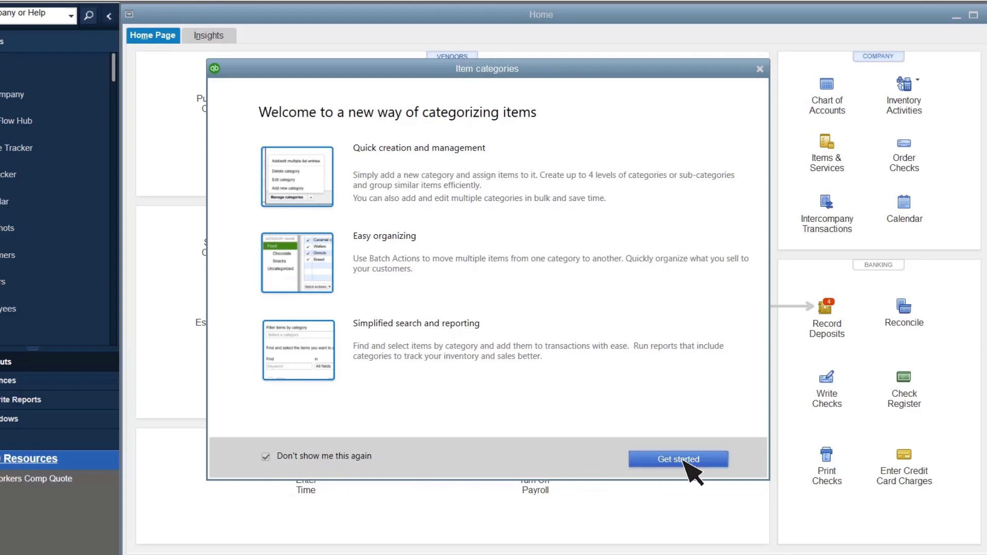
# - Get started into the Category List, view Uncategorized's 45 items and bring up Manage Categories
pyautogui.click(678, 459)
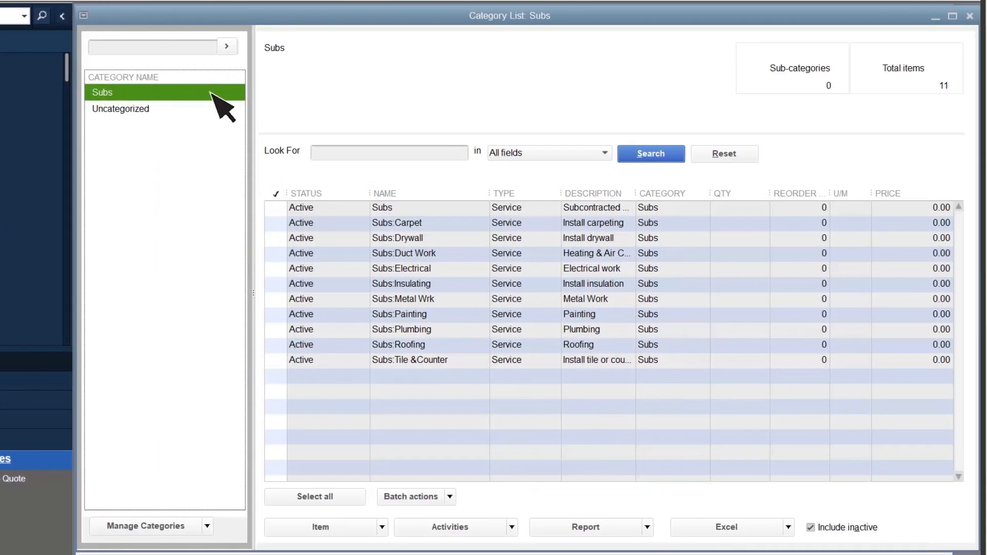
pyautogui.moveTo(326, 201)
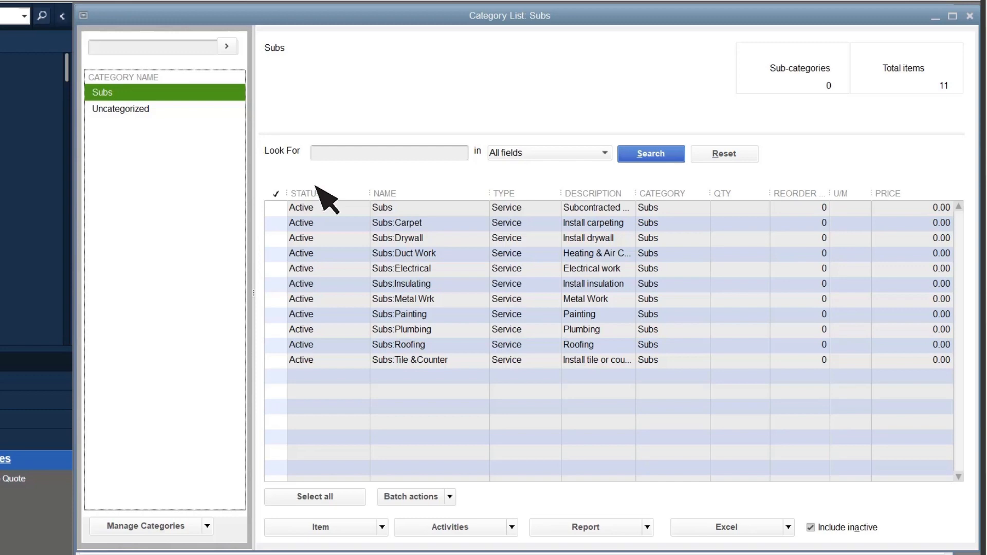
pyautogui.moveTo(346, 391)
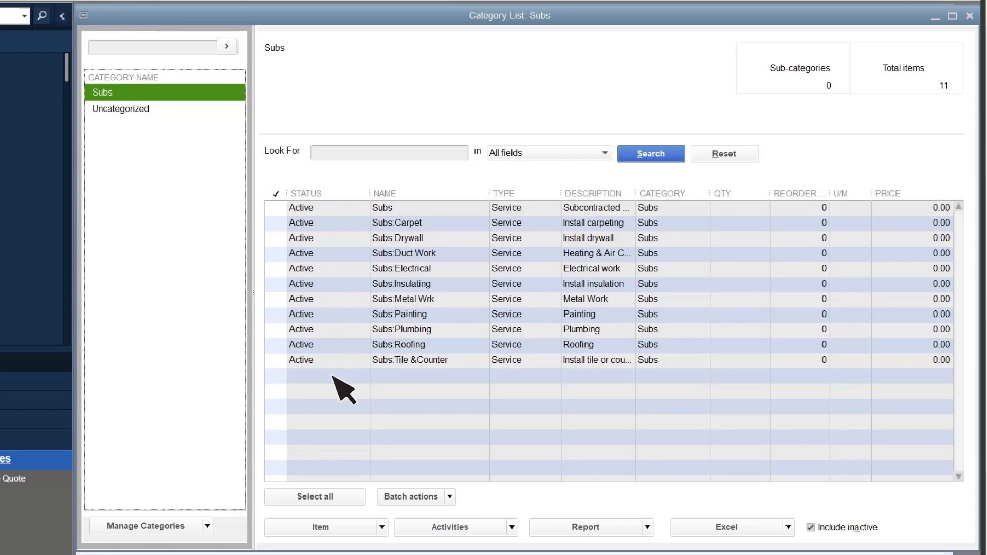
pyautogui.moveTo(258, 223)
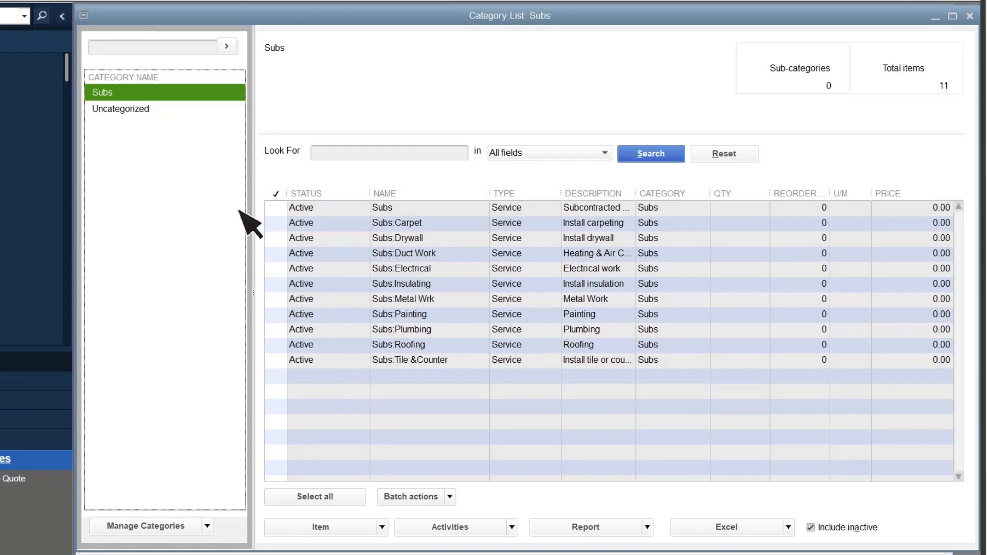
pyautogui.click(121, 108)
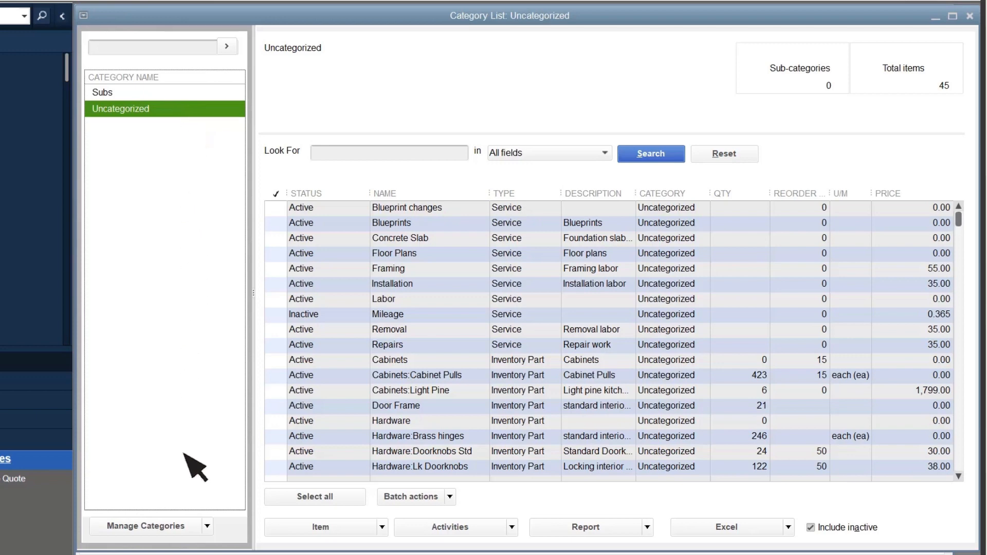
pyautogui.click(150, 527)
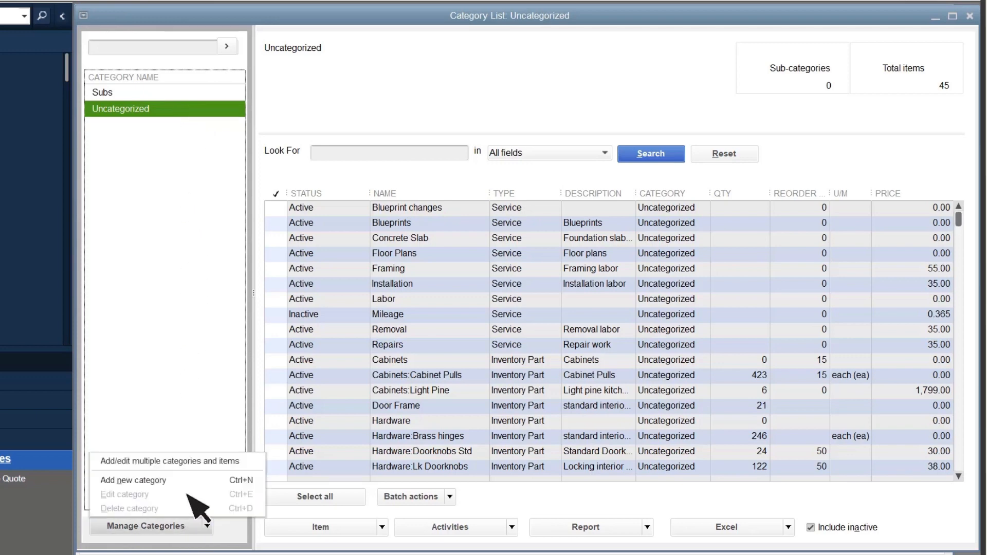
# - Add a new top-level category named Services
pyautogui.click(133, 482)
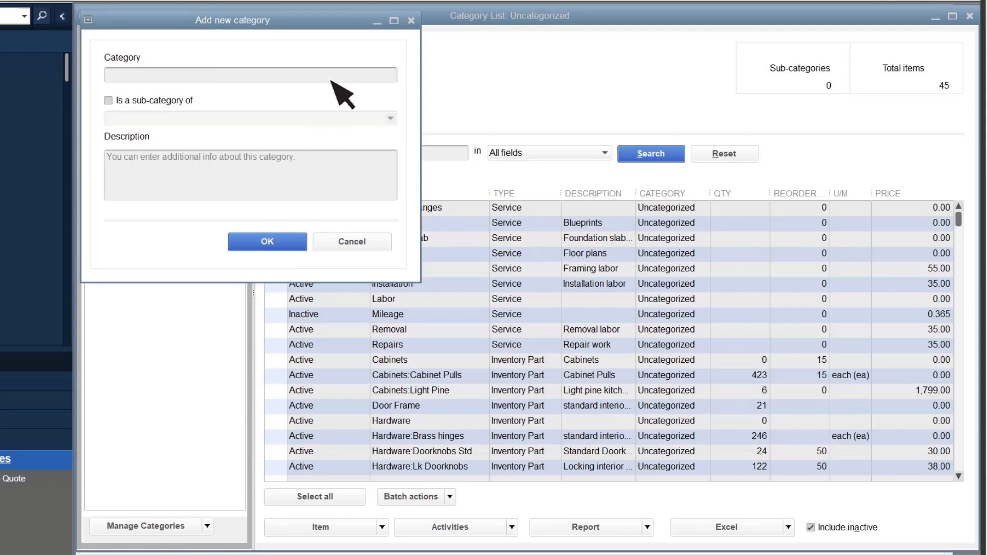
pyautogui.write('Services')
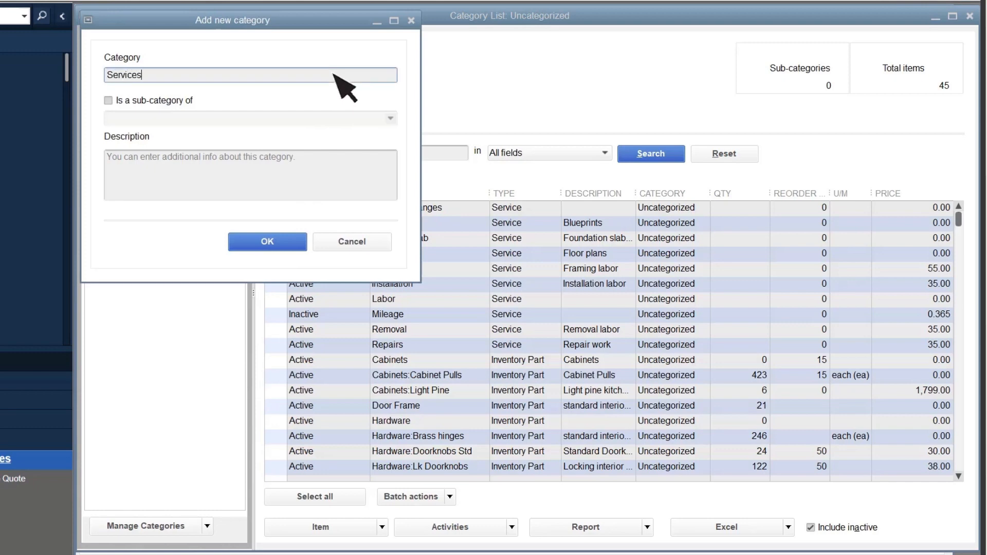
pyautogui.moveTo(217, 135)
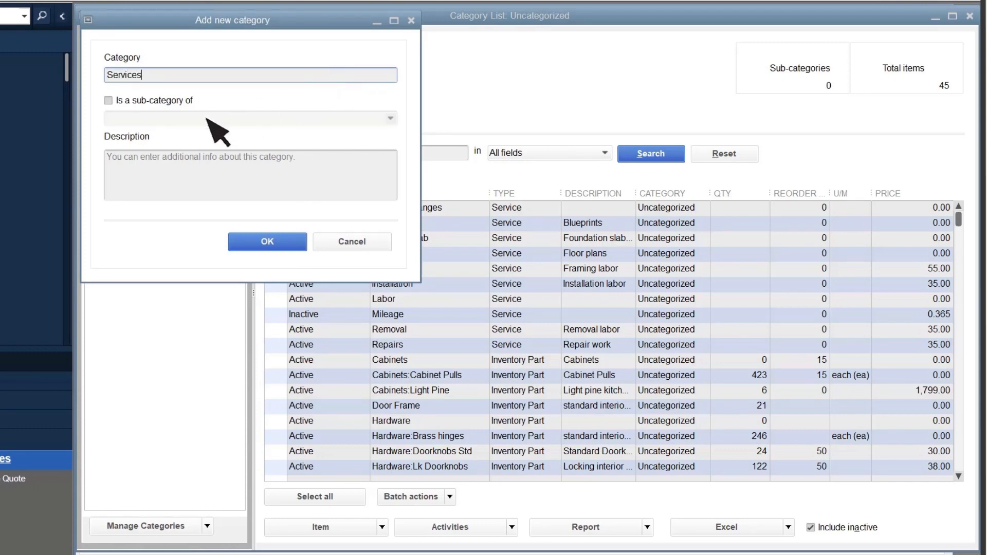
pyautogui.moveTo(384, 166)
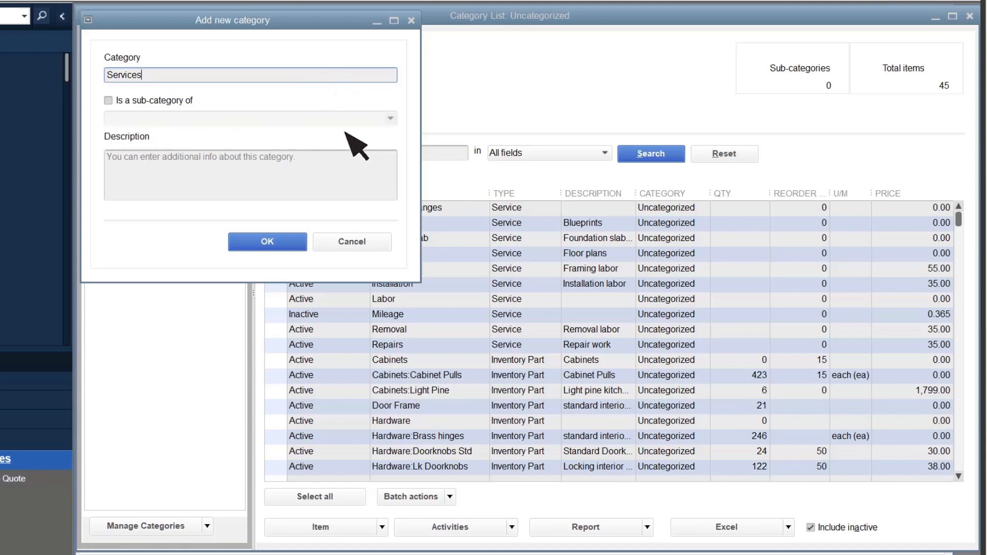
pyautogui.moveTo(384, 148)
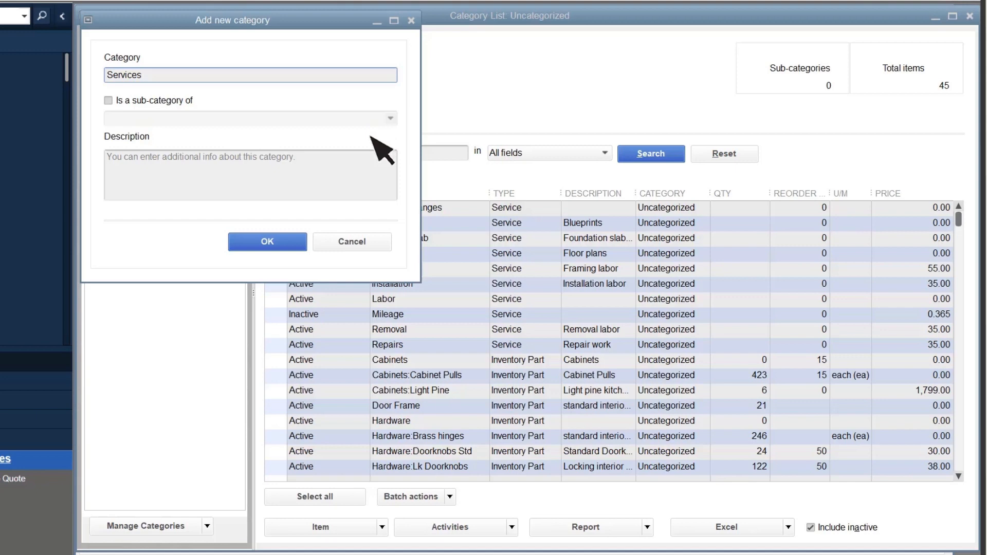
pyautogui.click(267, 241)
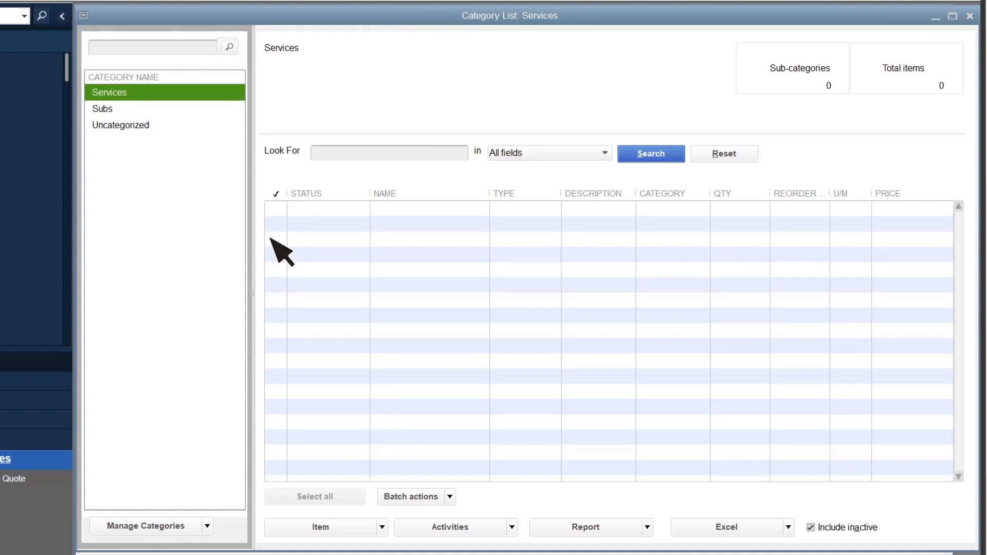
# - In Uncategorized, mark the ten service items from Blueprint changes to Repairs and choose Move to different category
pyautogui.click(121, 124)
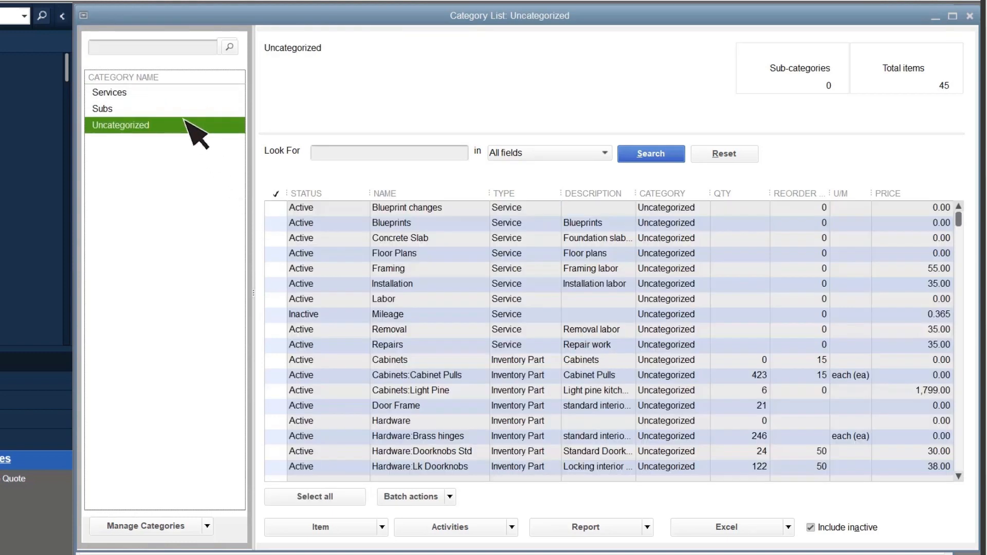
pyautogui.click(276, 208)
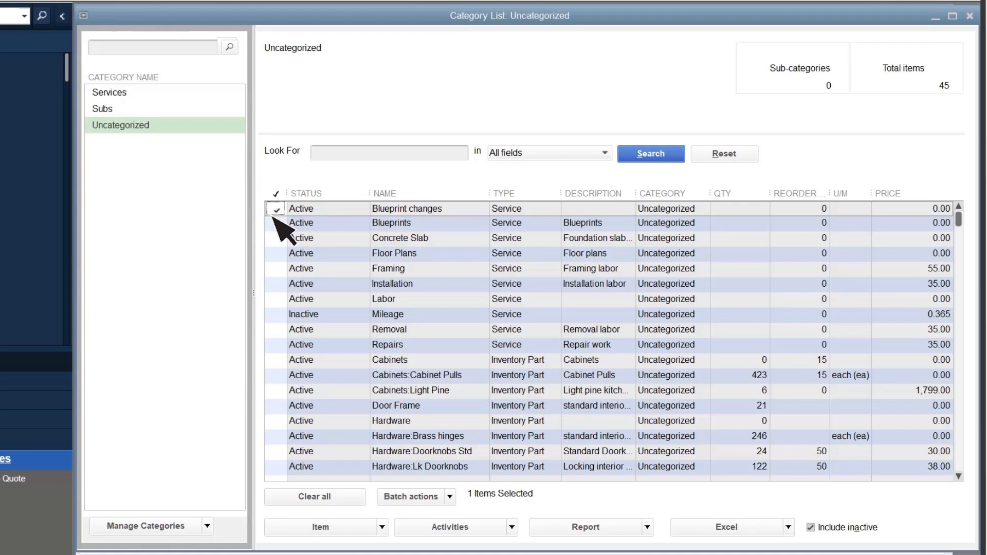
pyautogui.click(276, 300)
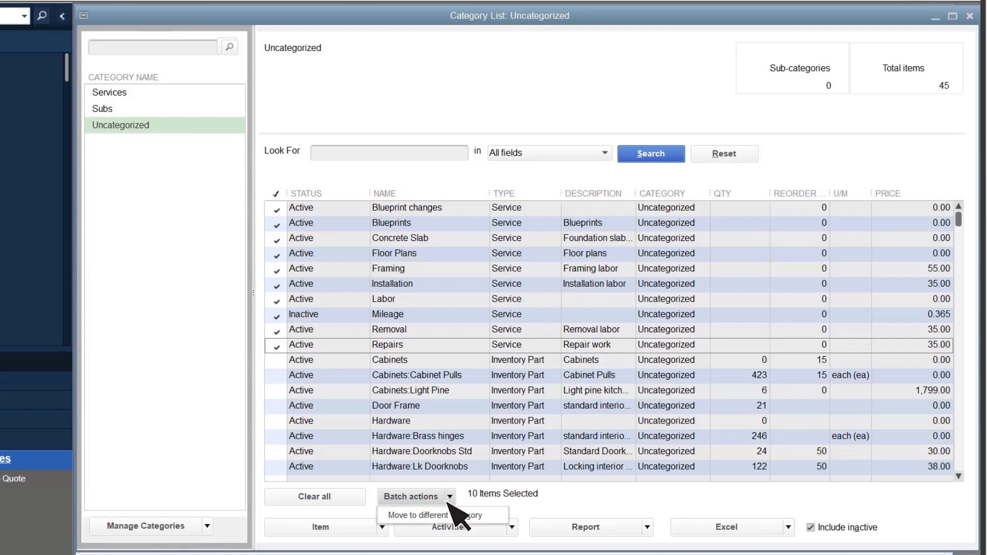
pyautogui.click(418, 516)
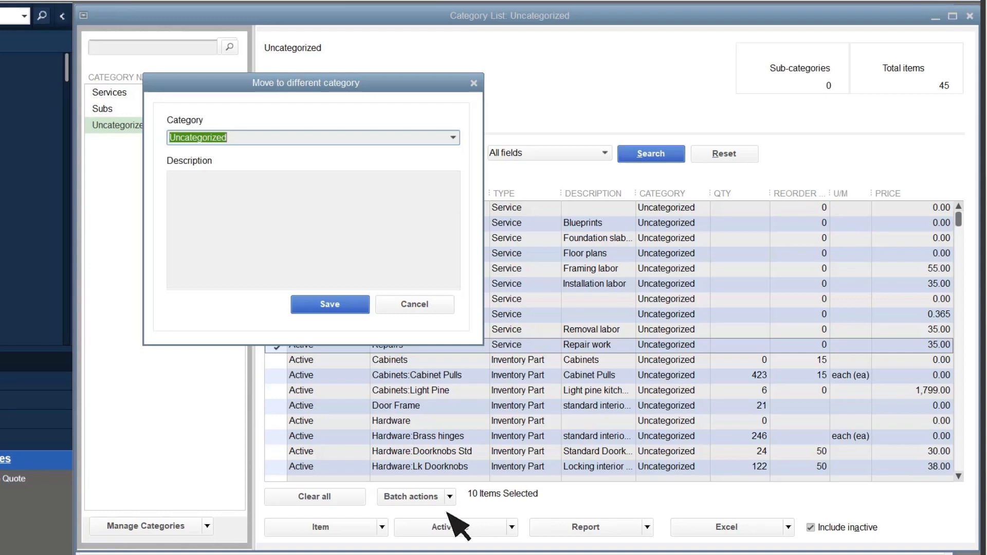
pyautogui.moveTo(471, 211)
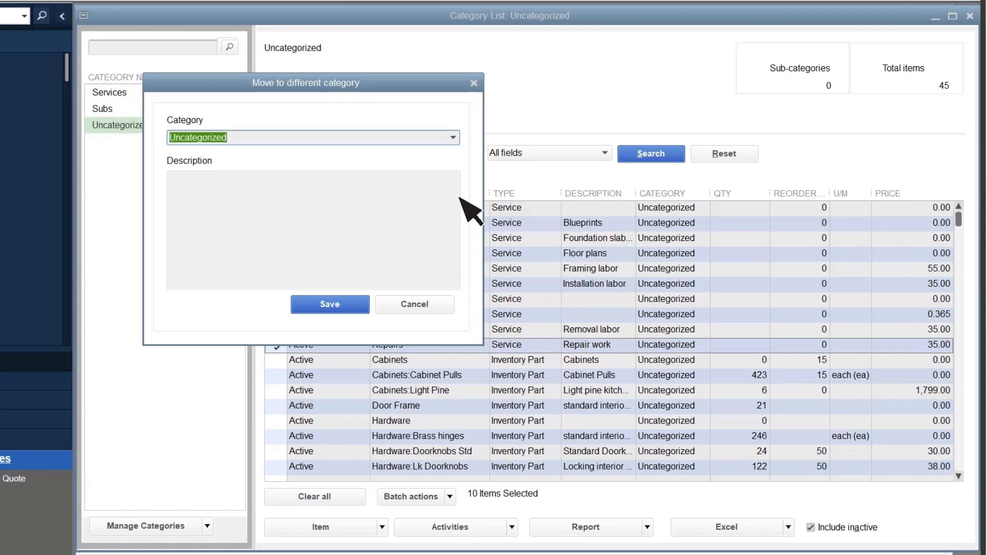
# - Move the marked items into the Services category and acknowledge the confirmation
pyautogui.click(453, 136)
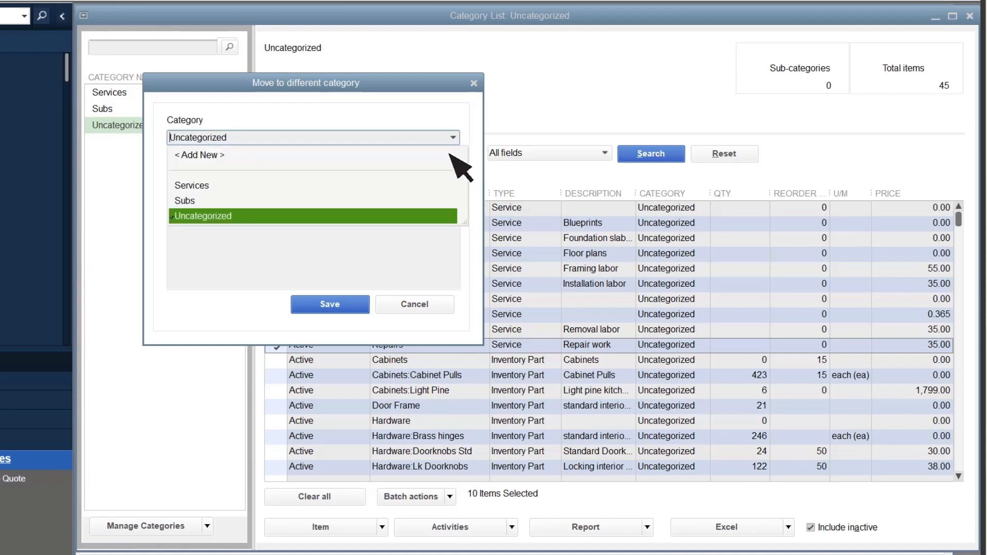
pyautogui.click(191, 184)
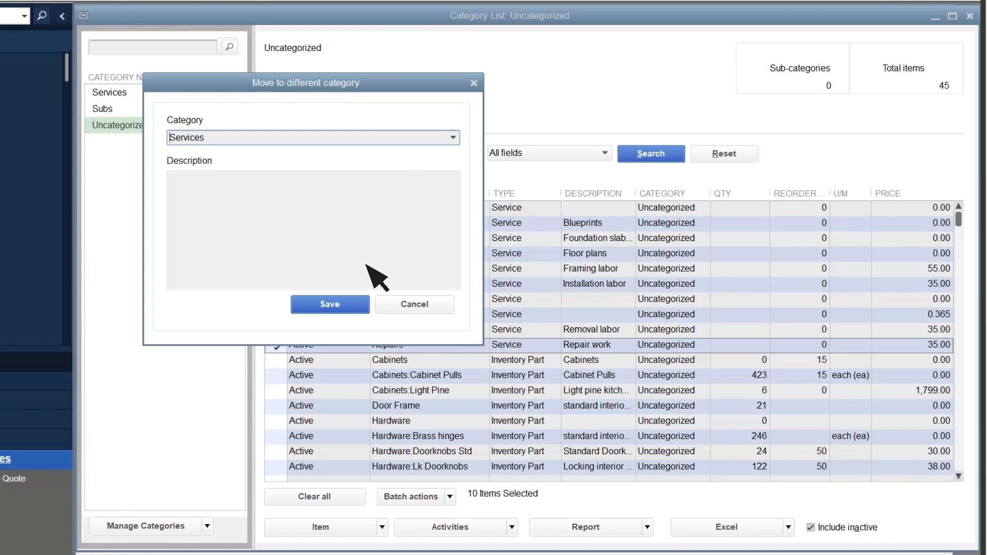
pyautogui.click(329, 304)
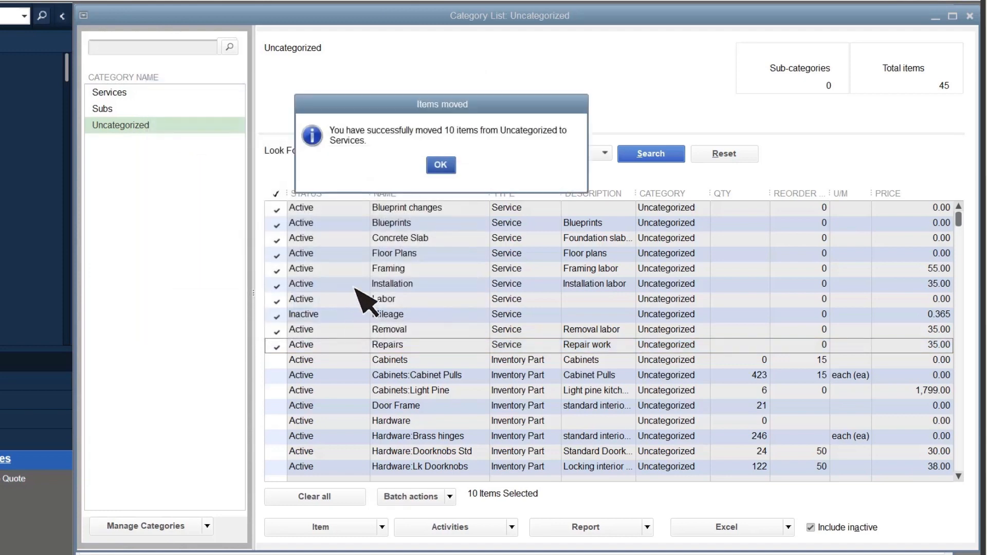
pyautogui.click(442, 165)
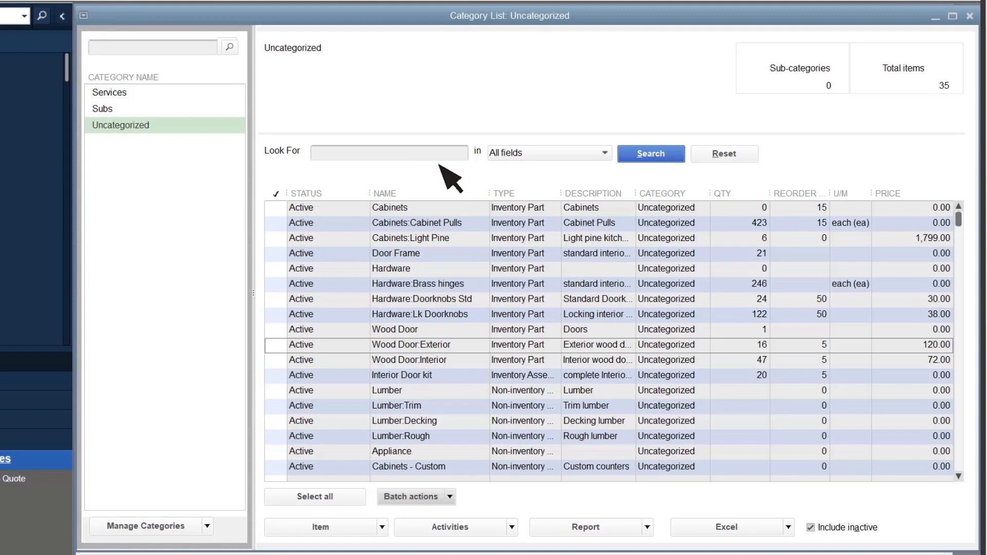
# - View the ten items now in Services, then close the Category List
pyautogui.click(109, 93)
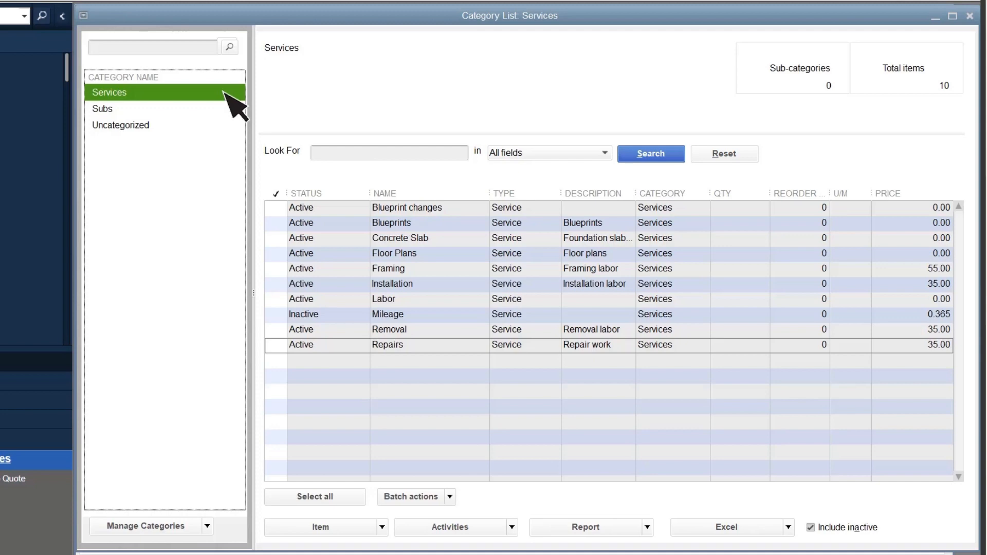
pyautogui.moveTo(975, 29)
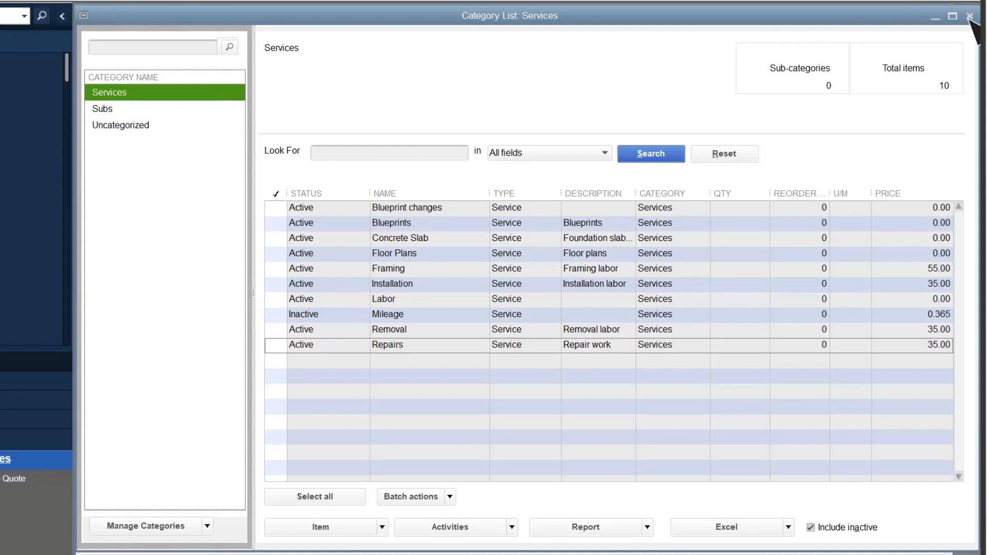
pyautogui.click(975, 15)
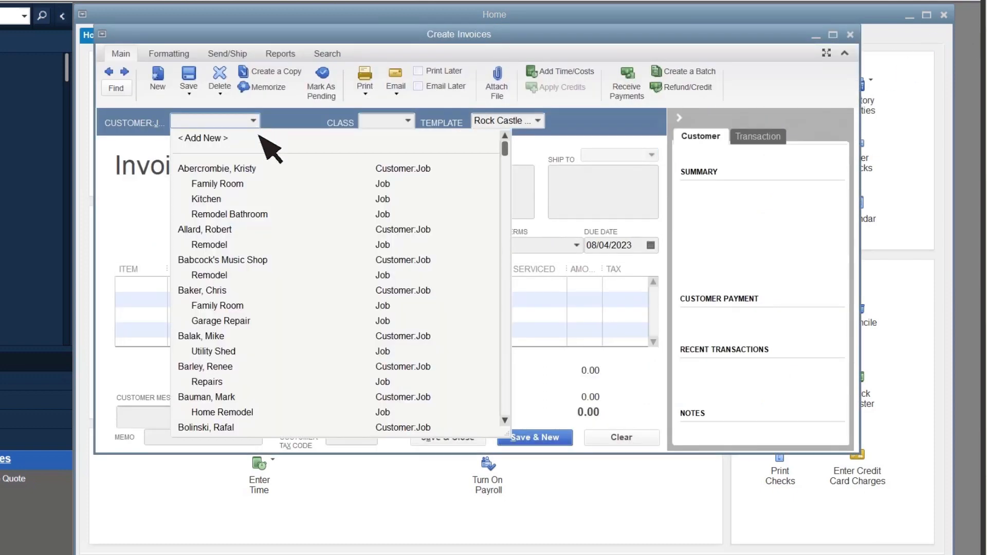
pyautogui.click(204, 230)
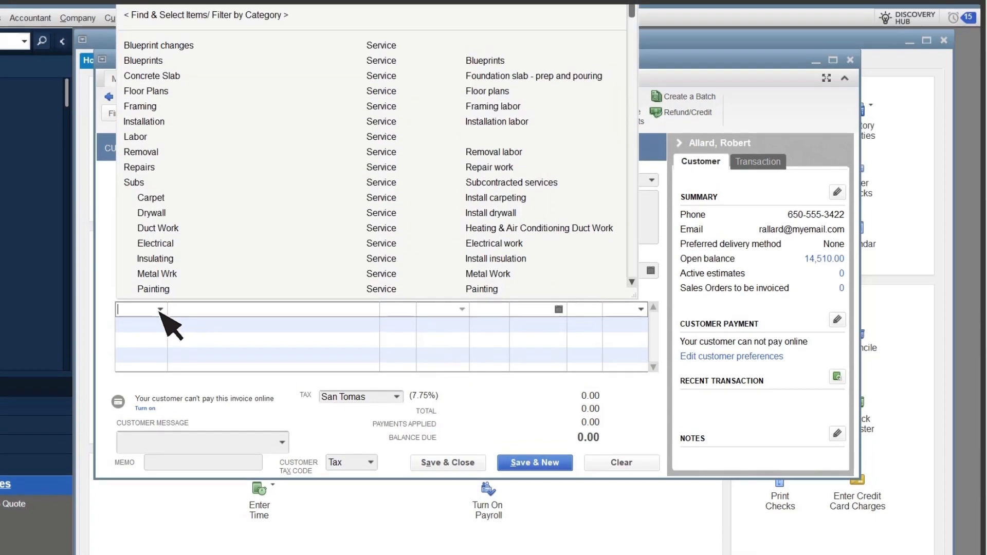
pyautogui.moveTo(290, 32)
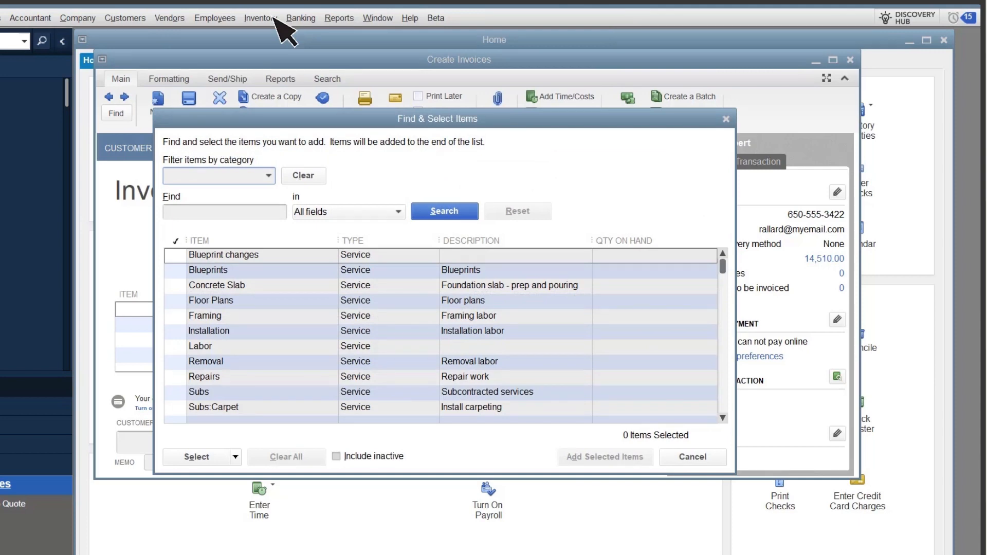
# - In Find & Select Items, filter by the Services category and clear all selections
pyautogui.click(211, 176)
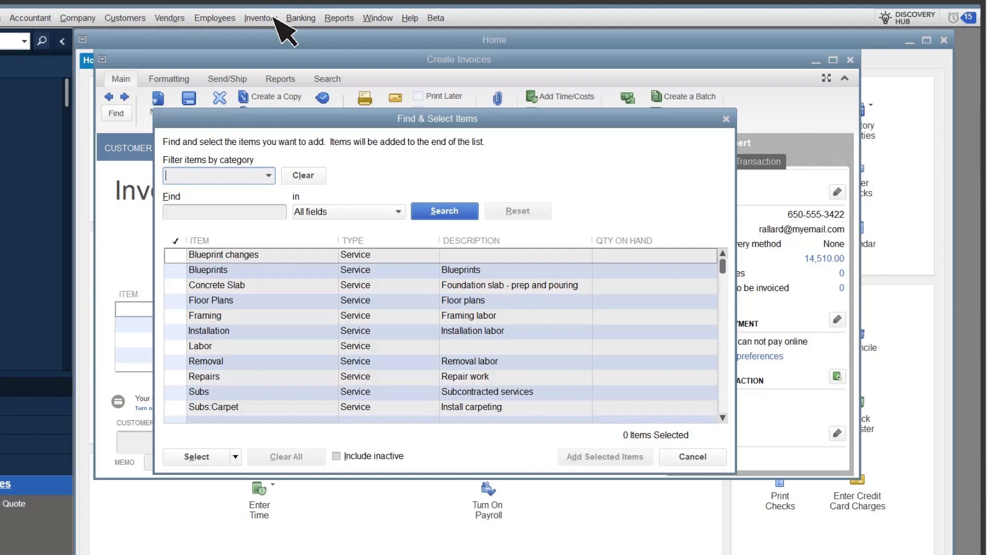
pyautogui.moveTo(287, 190)
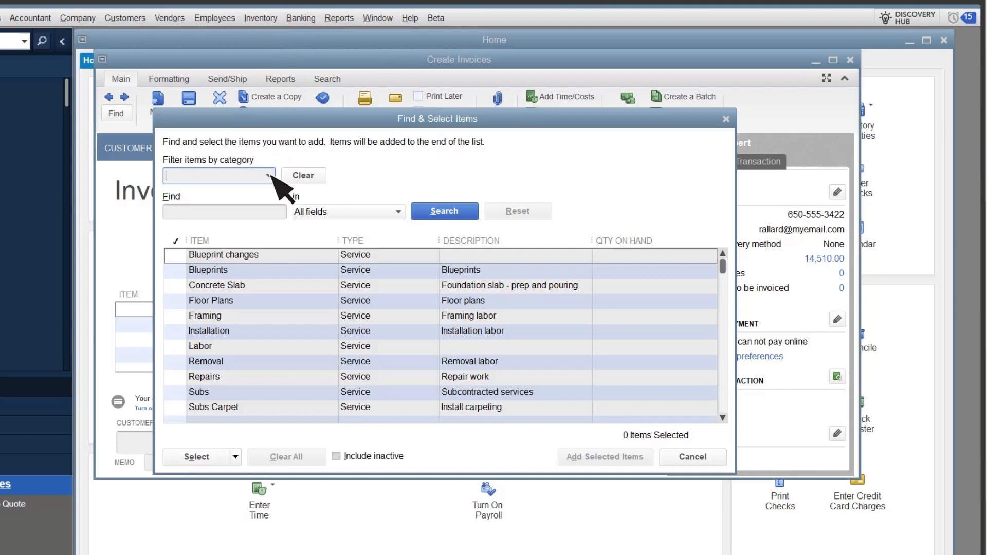
pyautogui.click(272, 175)
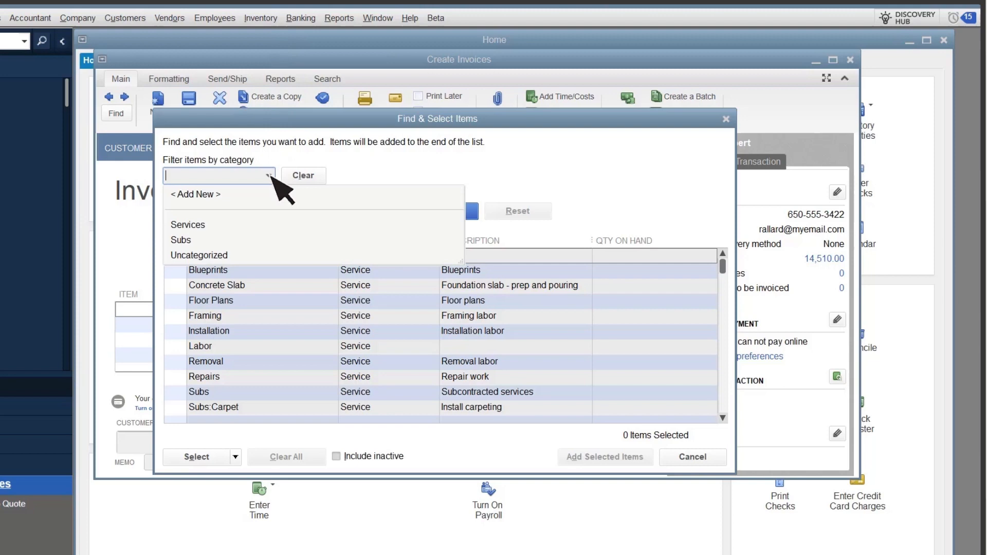
pyautogui.click(187, 225)
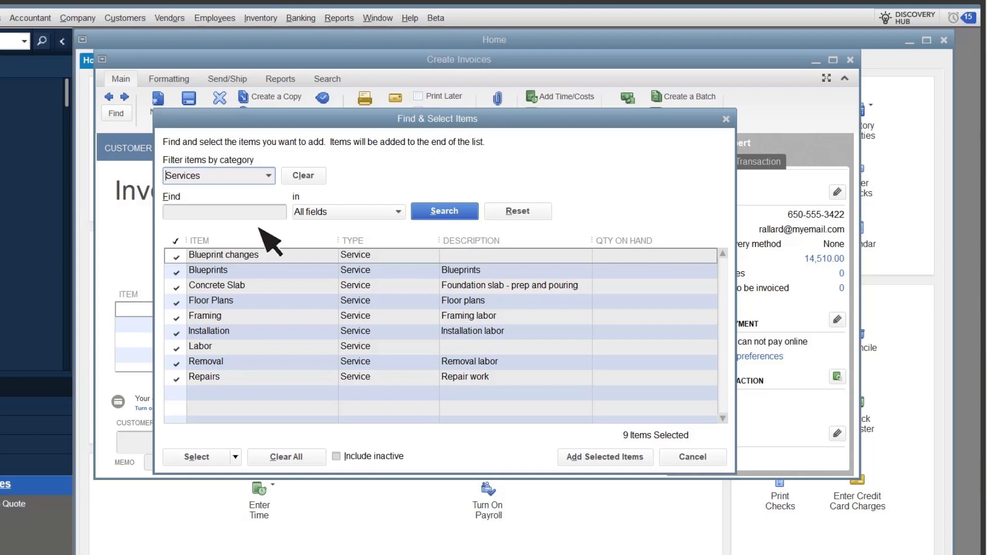
pyautogui.moveTo(290, 387)
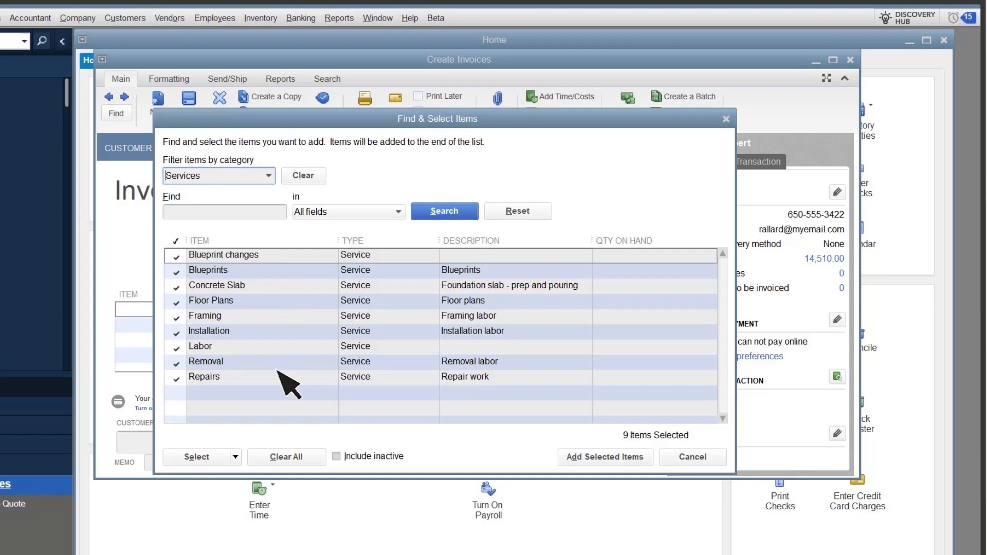
pyautogui.click(286, 456)
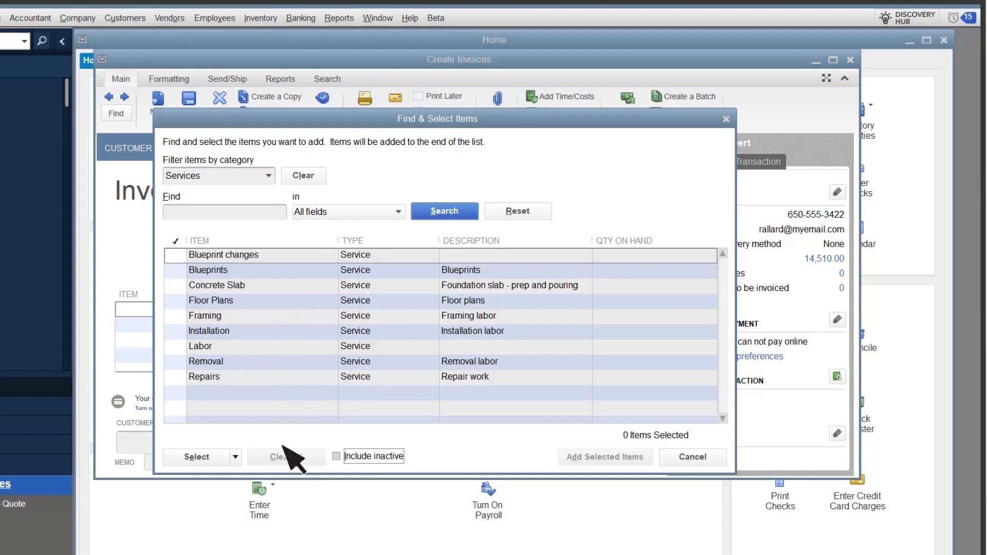
# - Add Blueprint changes, Blueprints and Floor Plans to the invoice (2,000.00) and save and close it
pyautogui.click(177, 255)
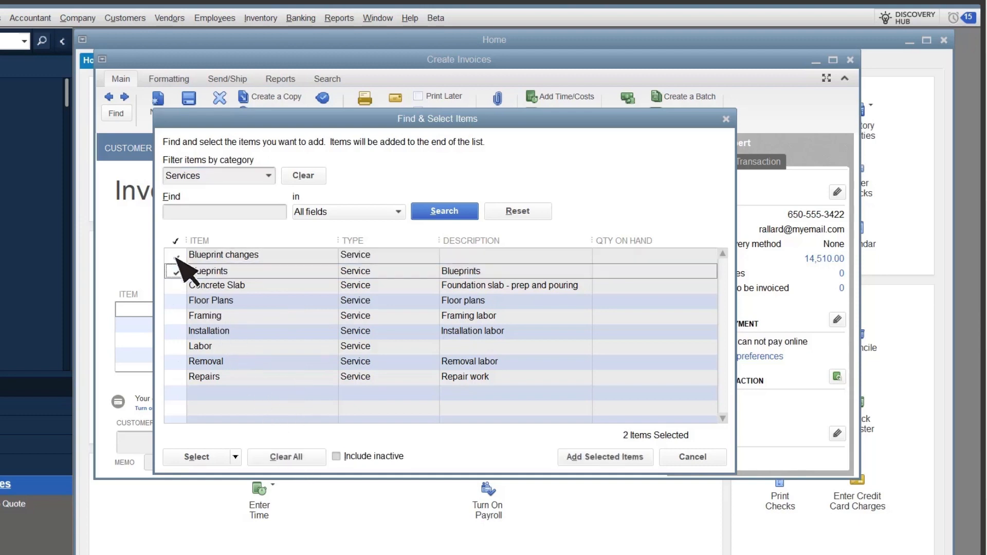
pyautogui.click(178, 301)
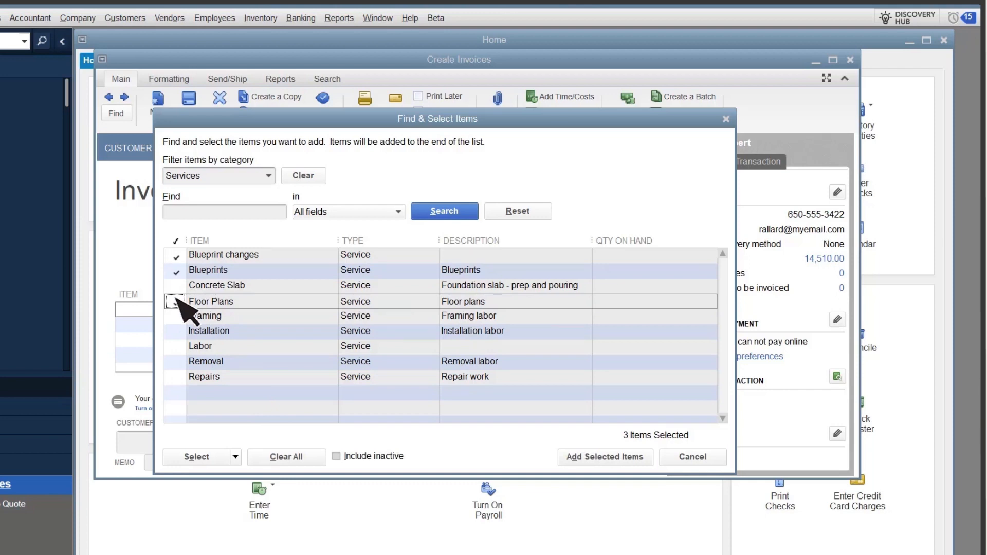
pyautogui.click(175, 302)
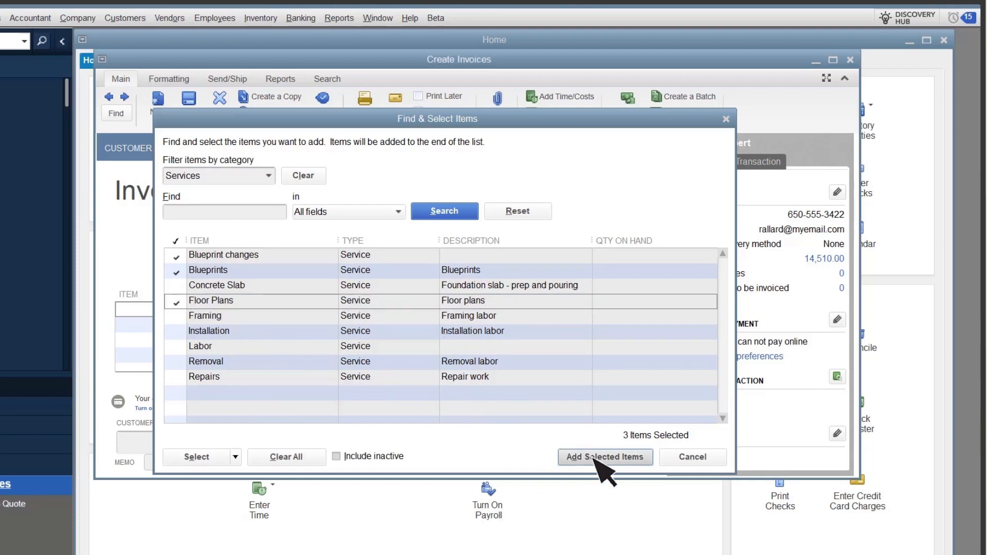
pyautogui.click(604, 457)
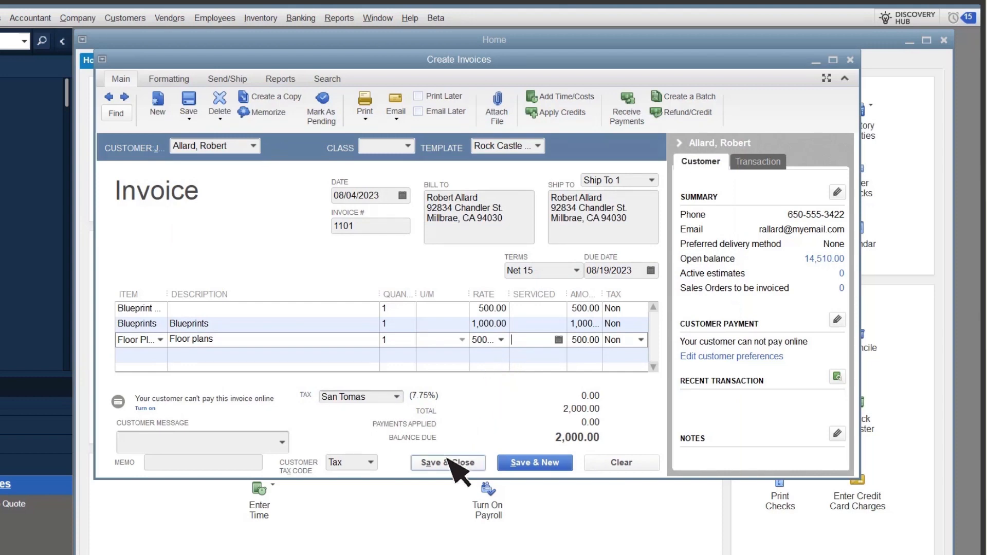
pyautogui.click(447, 463)
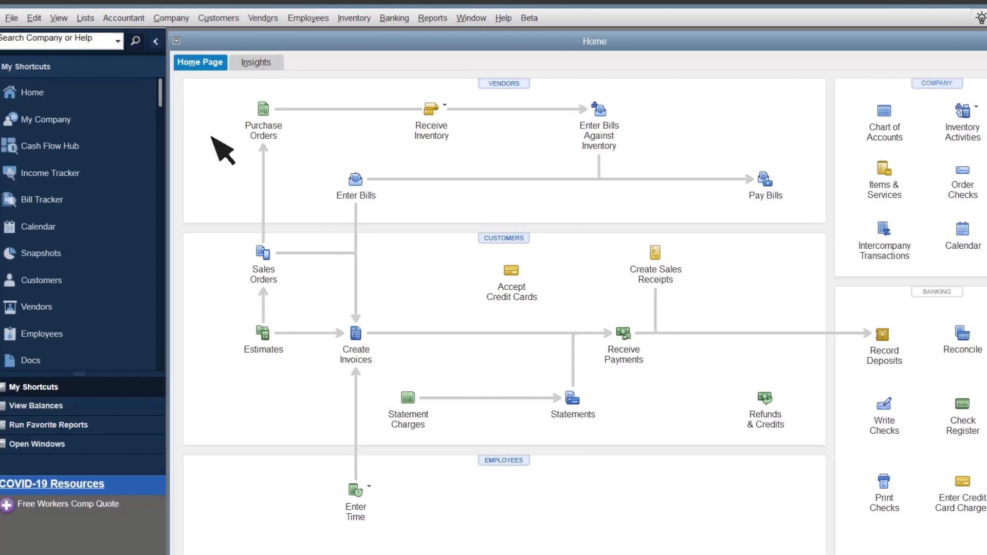
# - Bring up the Lists menu from the Home page
pyautogui.click(97, 18)
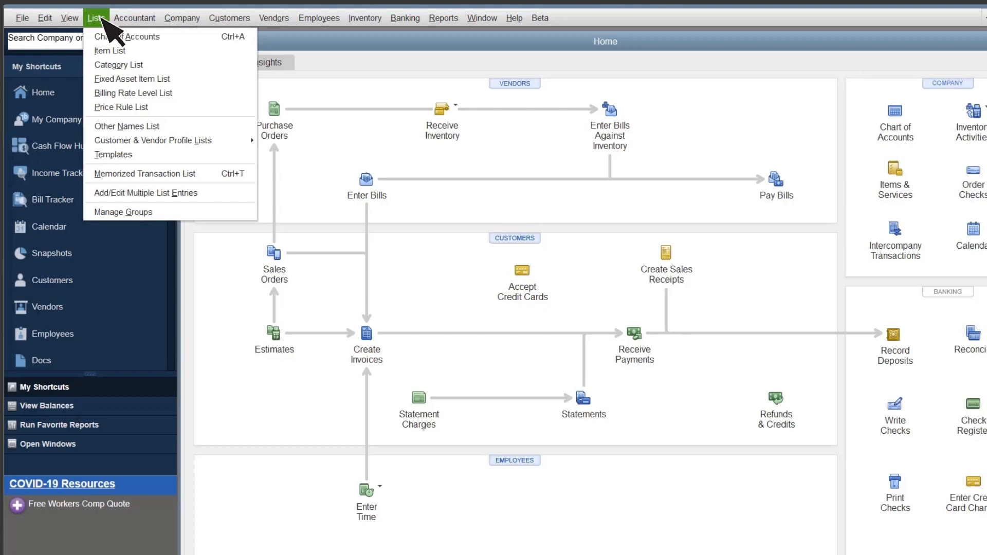
# - Start a new price rule named 'Fall Service' conditioned on Items > Category > Services
pyautogui.click(121, 107)
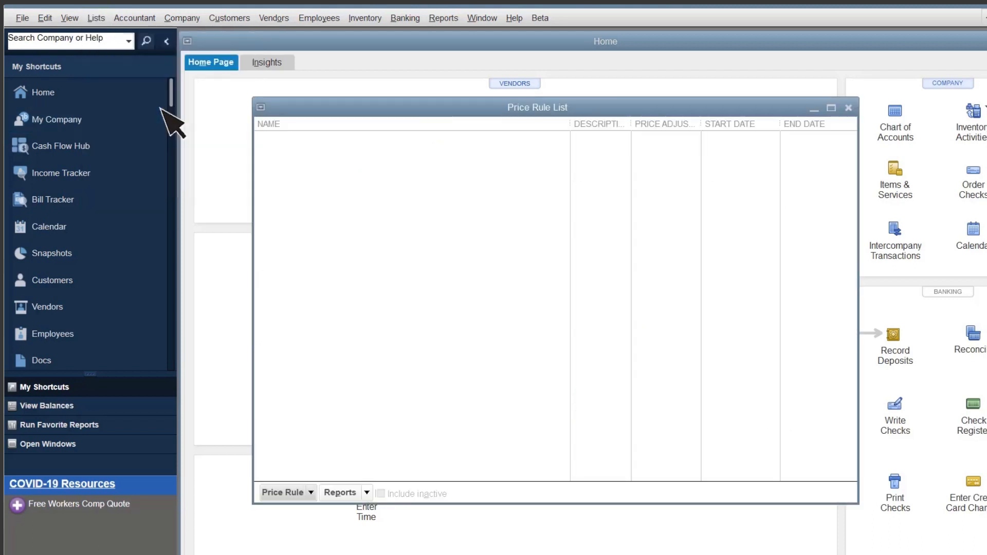
pyautogui.click(287, 493)
pyautogui.write('Fall Sale')
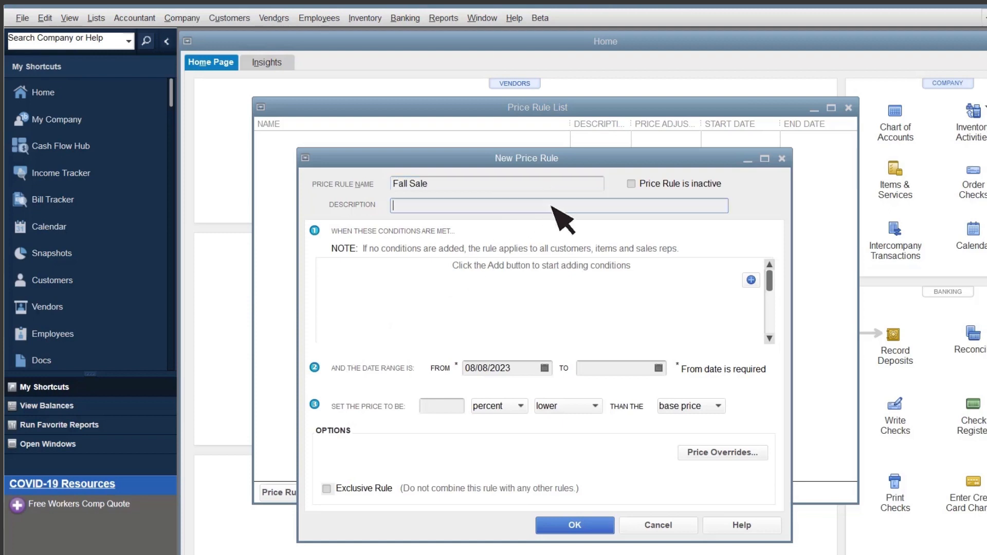
pyautogui.write('Fall Service Sale')
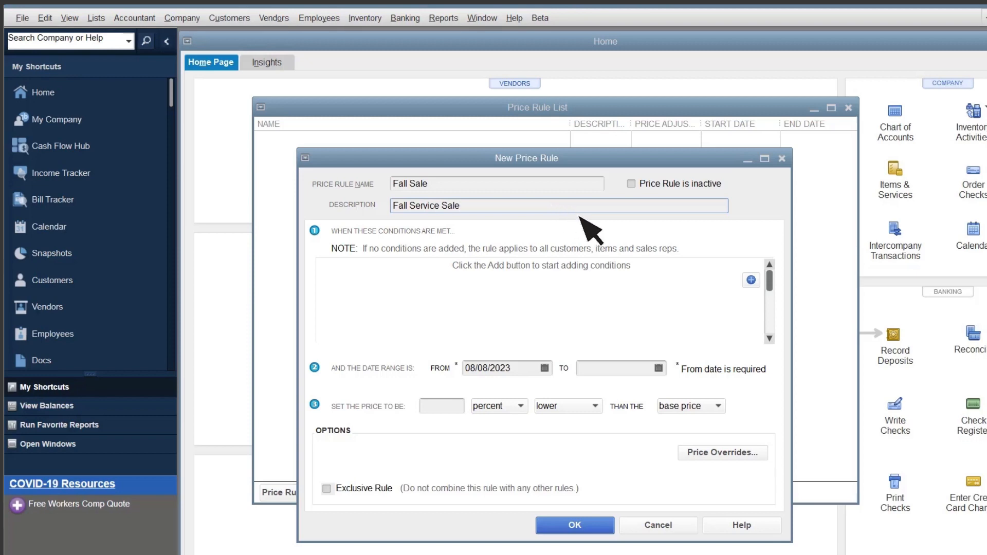
pyautogui.click(750, 279)
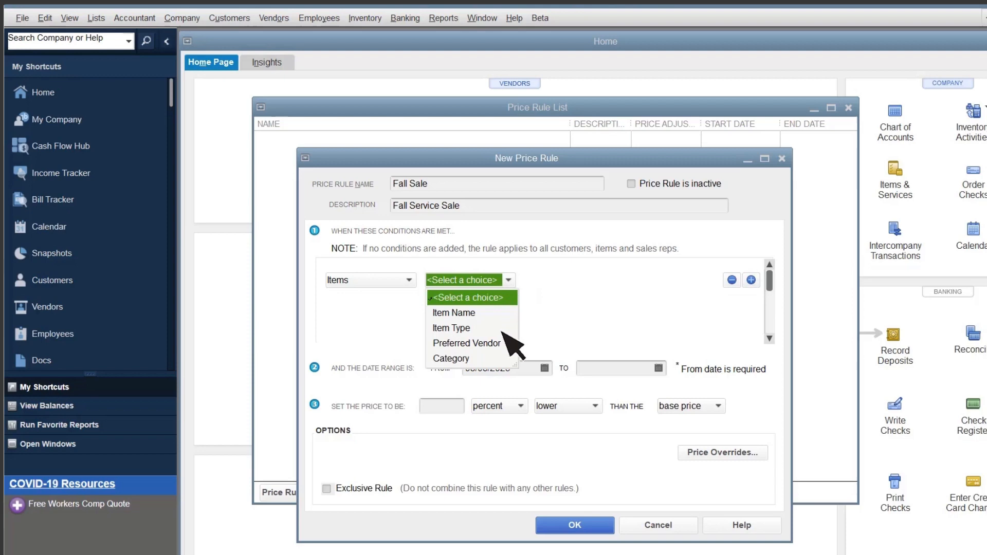
pyautogui.click(451, 358)
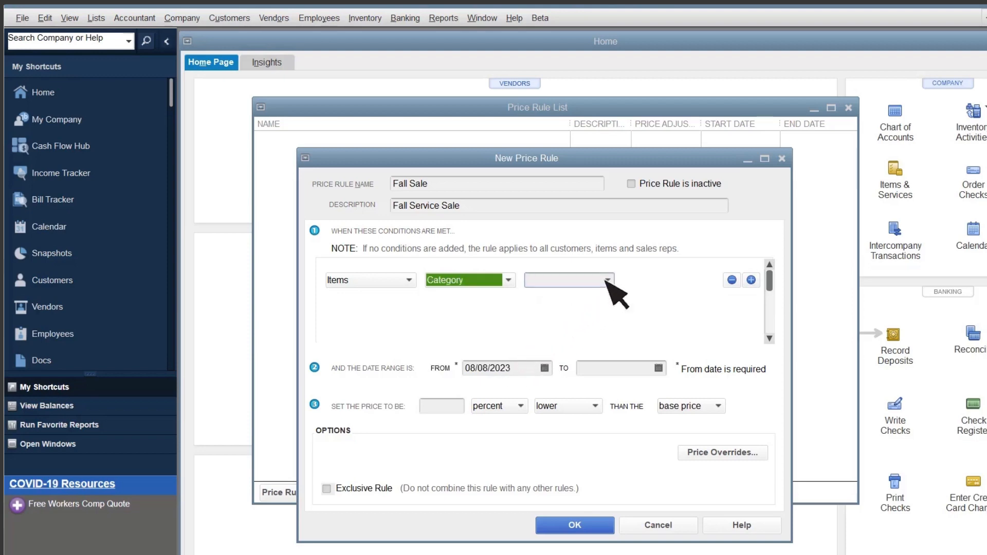
pyautogui.click(567, 279)
pyautogui.write('10/31/2023')
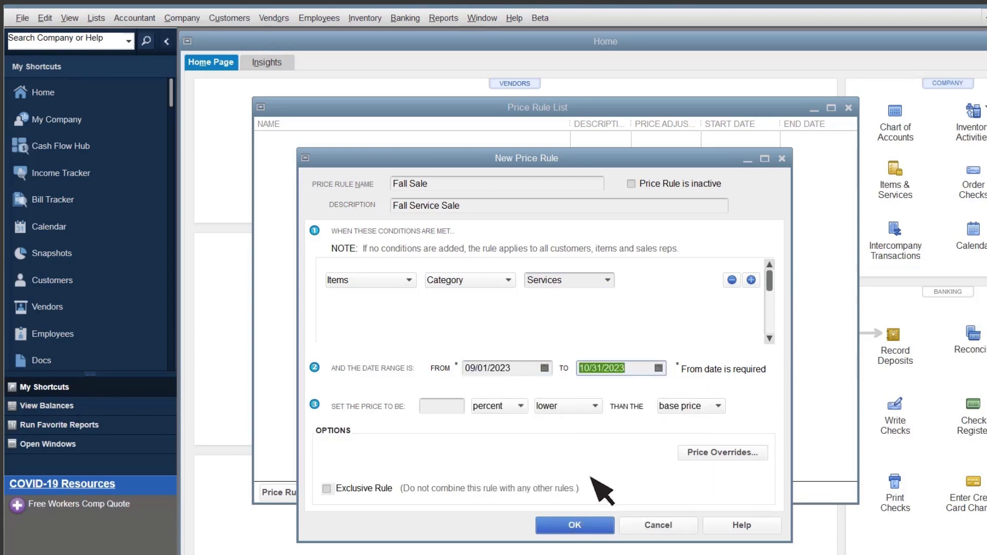
# - Set the rule to 15 percent lower than base price for 09/01–10/31/2023, save it and close the Price Rule List
pyautogui.click(519, 405)
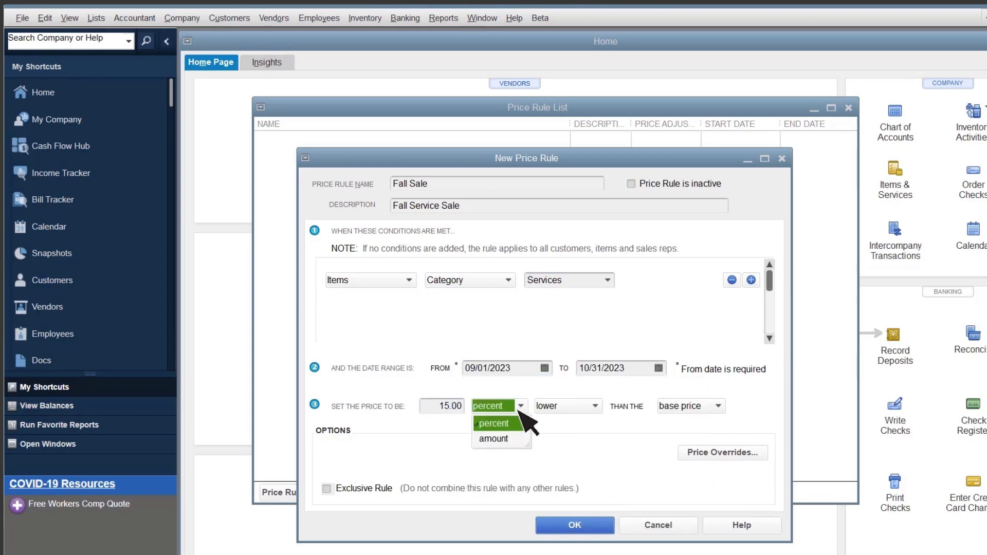
pyautogui.click(494, 423)
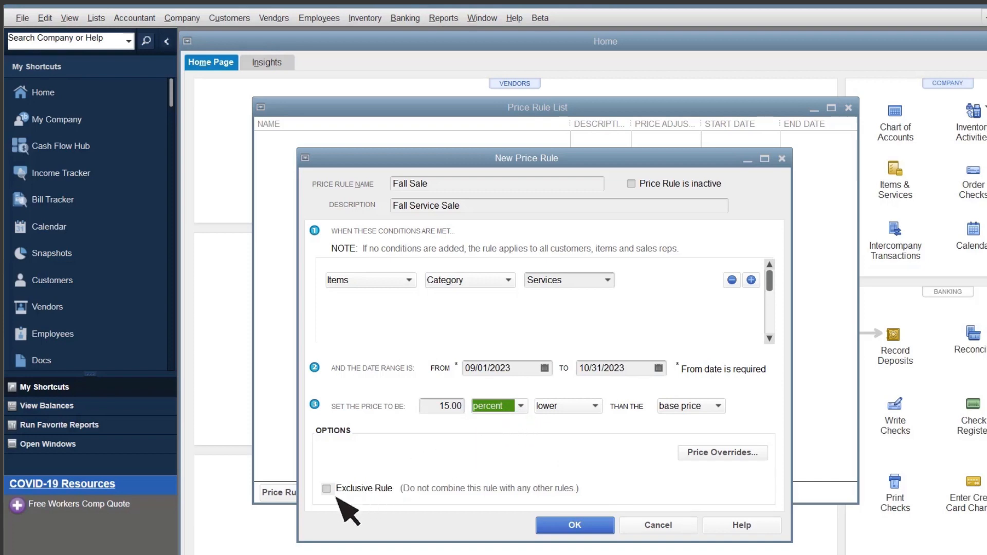
pyautogui.moveTo(370, 510)
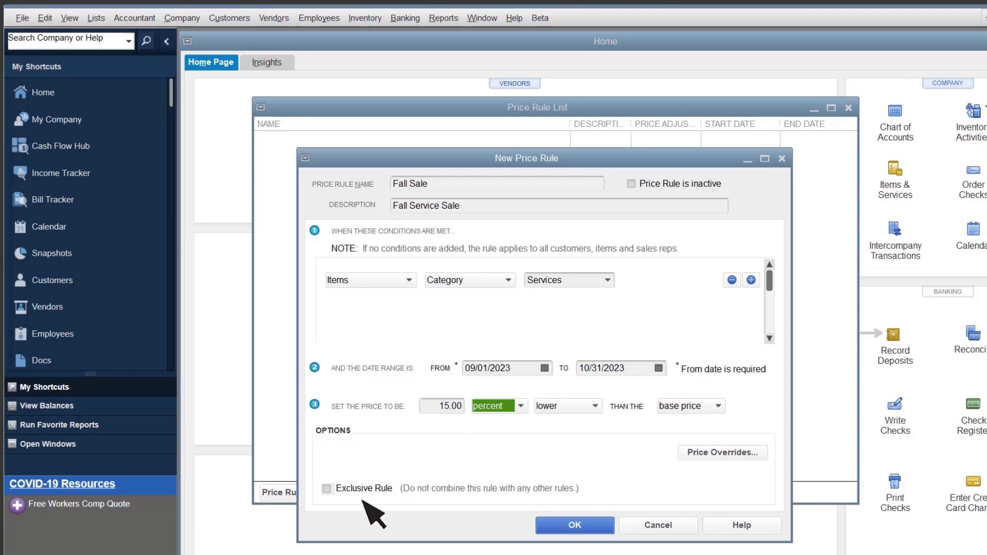
pyautogui.click(574, 526)
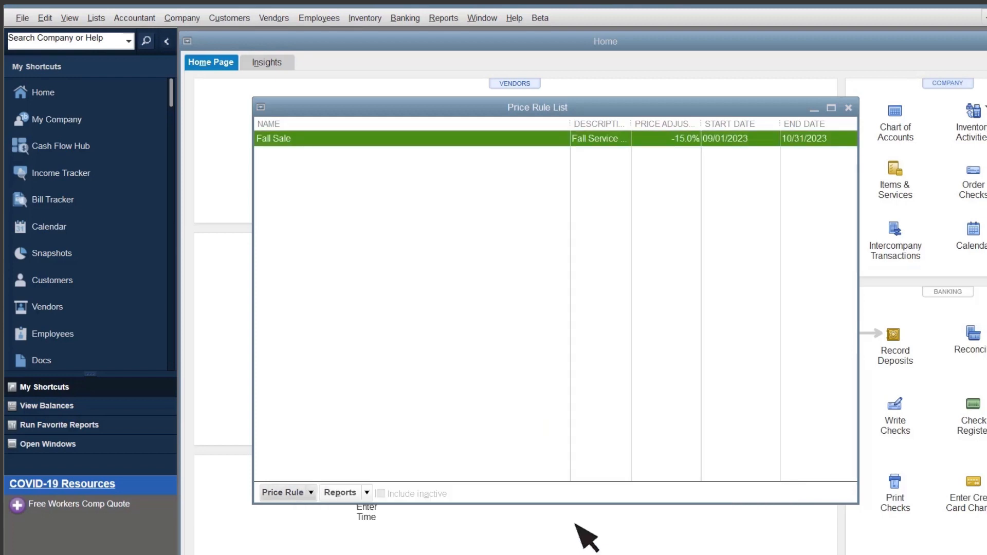
pyautogui.click(849, 107)
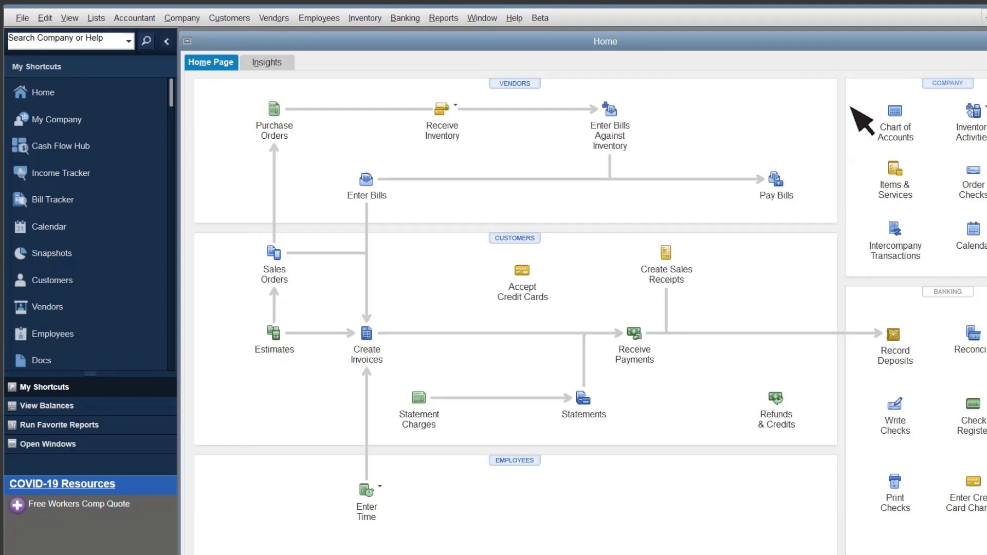
pyautogui.click(366, 334)
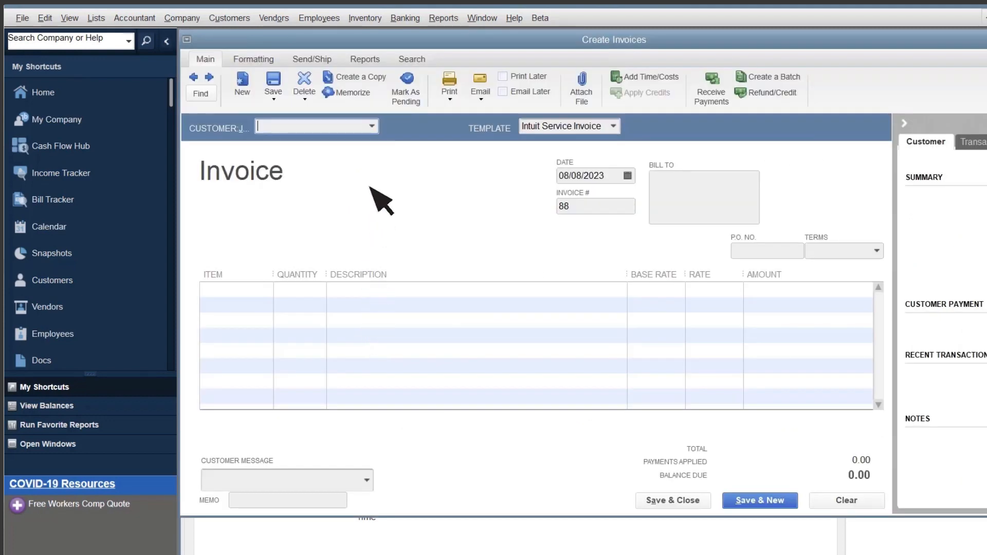
# - Invoice two Design services dated 09/07/2023 at the Fall Sale rate of 63.75, confirming the applied price rule
pyautogui.click(315, 126)
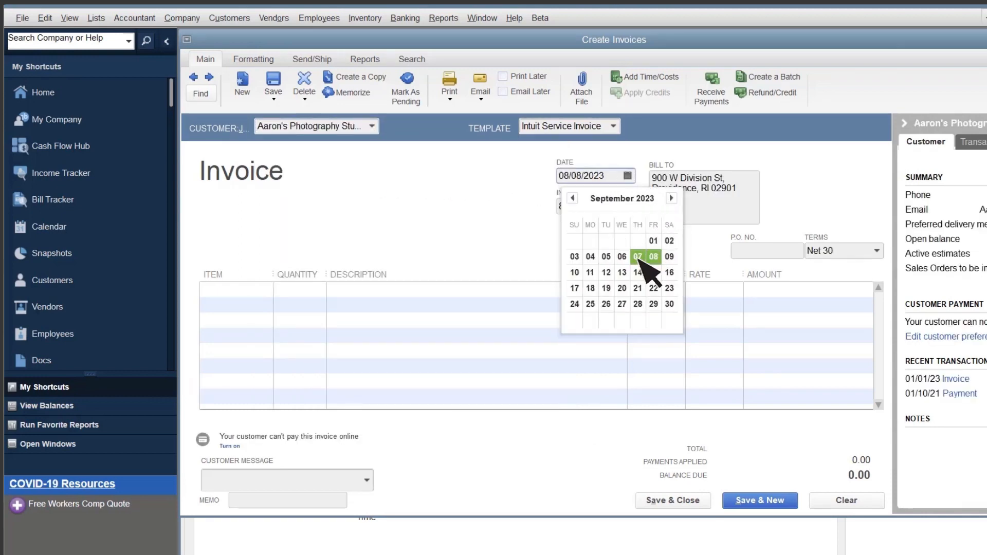
pyautogui.click(637, 240)
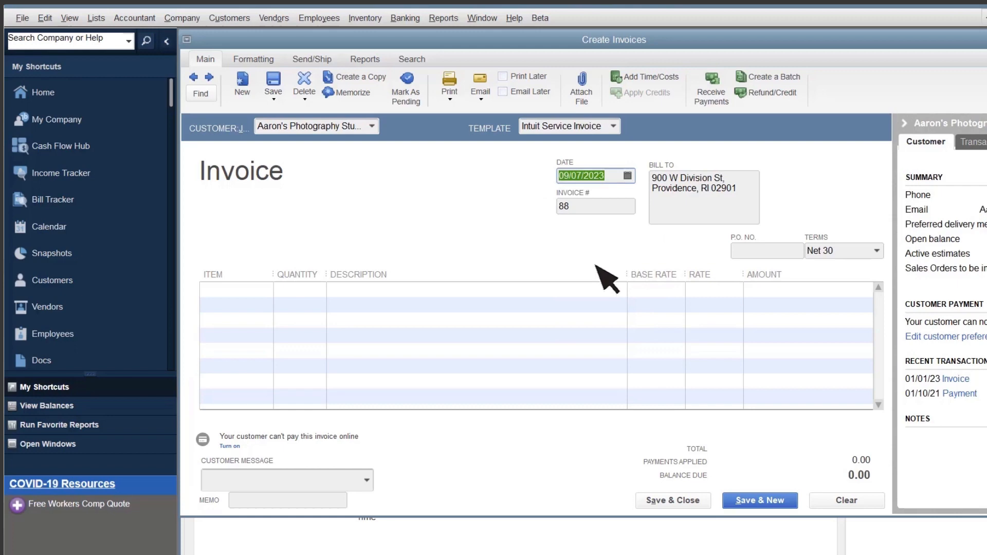
pyautogui.click(237, 289)
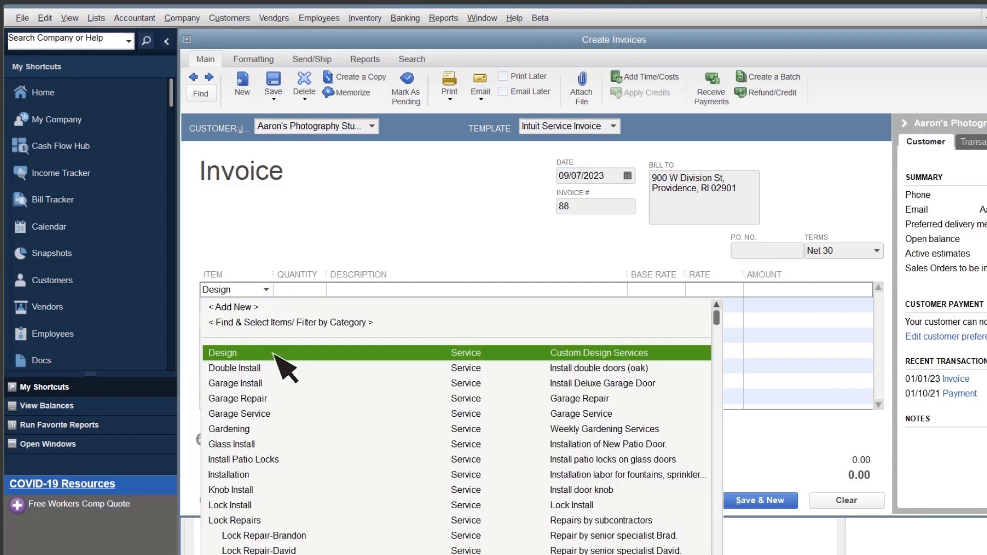
pyautogui.click(220, 353)
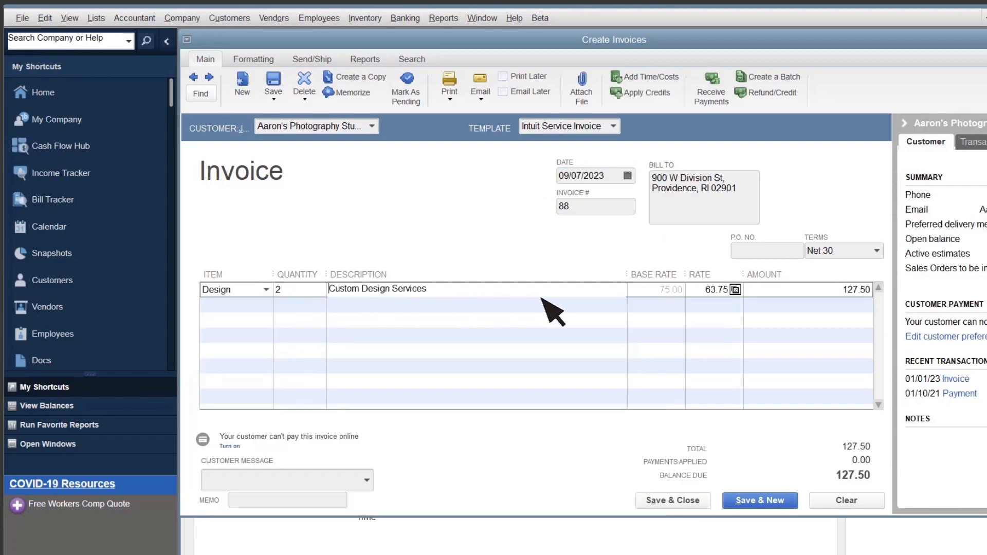
pyautogui.moveTo(738, 314)
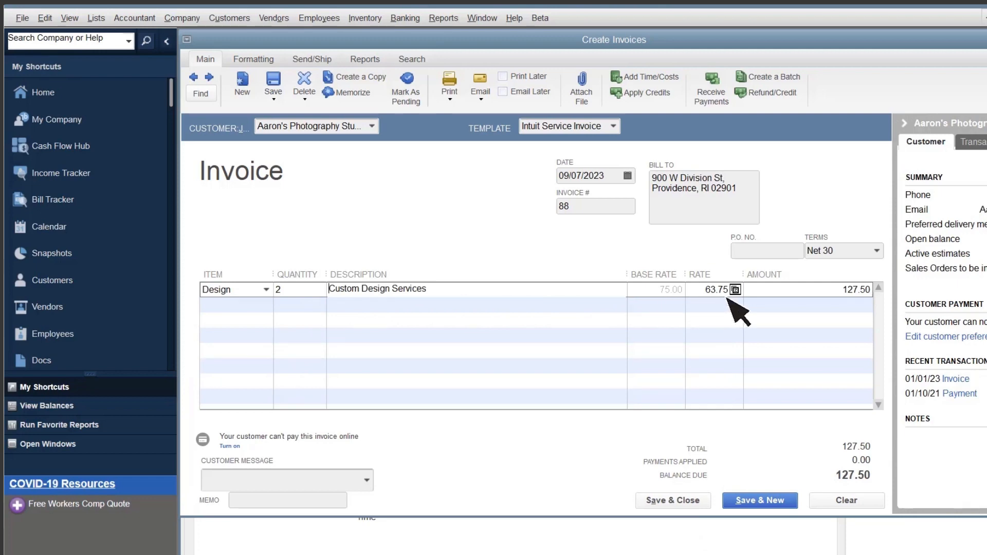
pyautogui.click(729, 290)
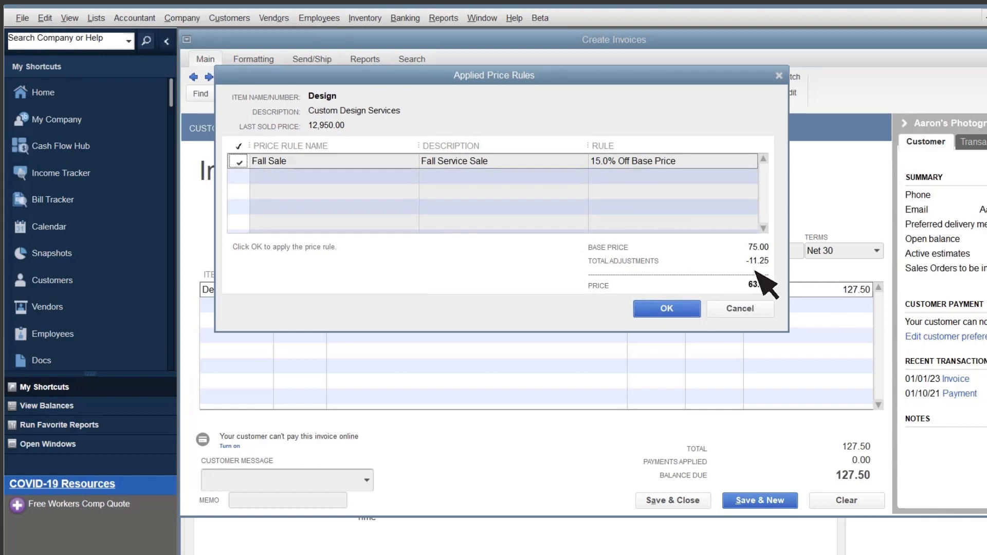
pyautogui.moveTo(542, 189)
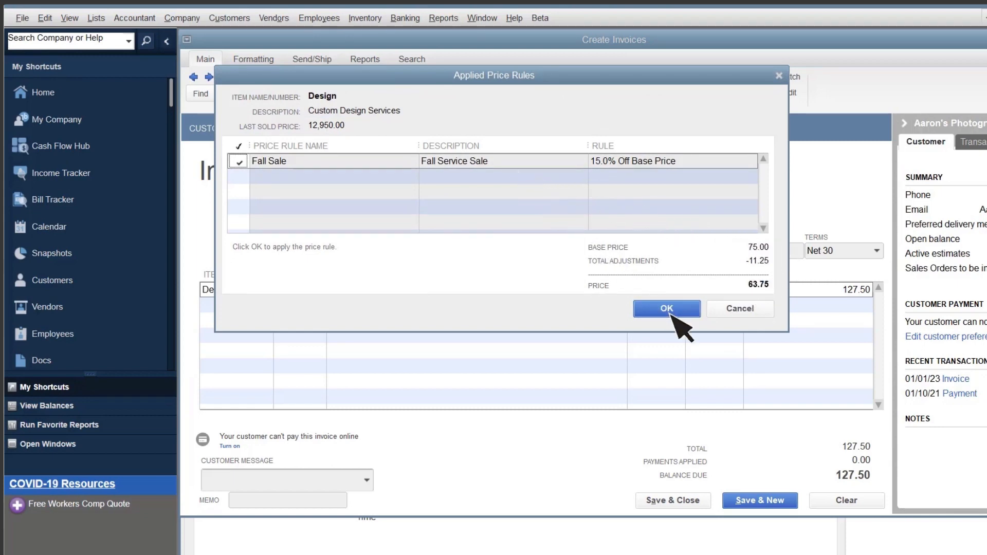
pyautogui.click(665, 309)
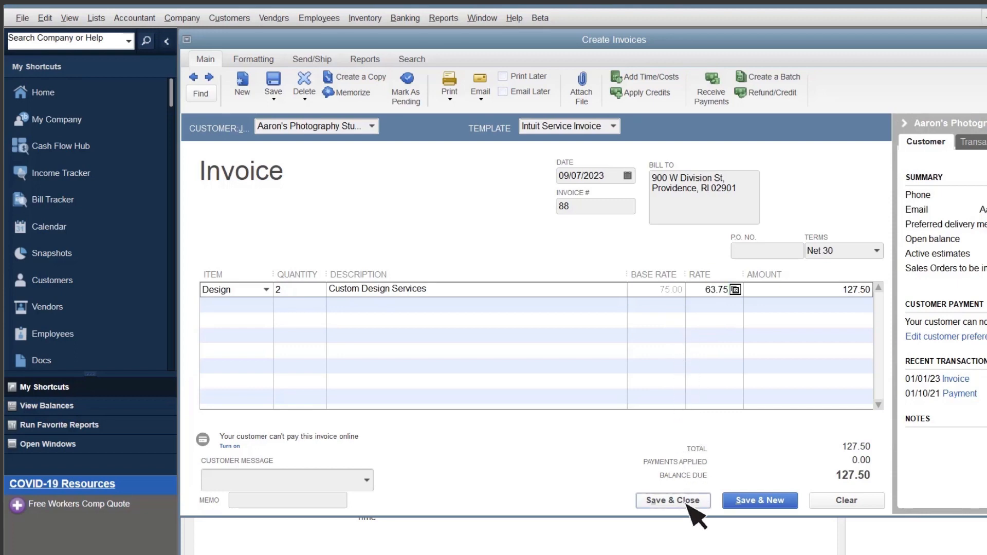
# - Save and close the 127.50 Fall Sale invoice, then go to the Reports menu
pyautogui.click(673, 501)
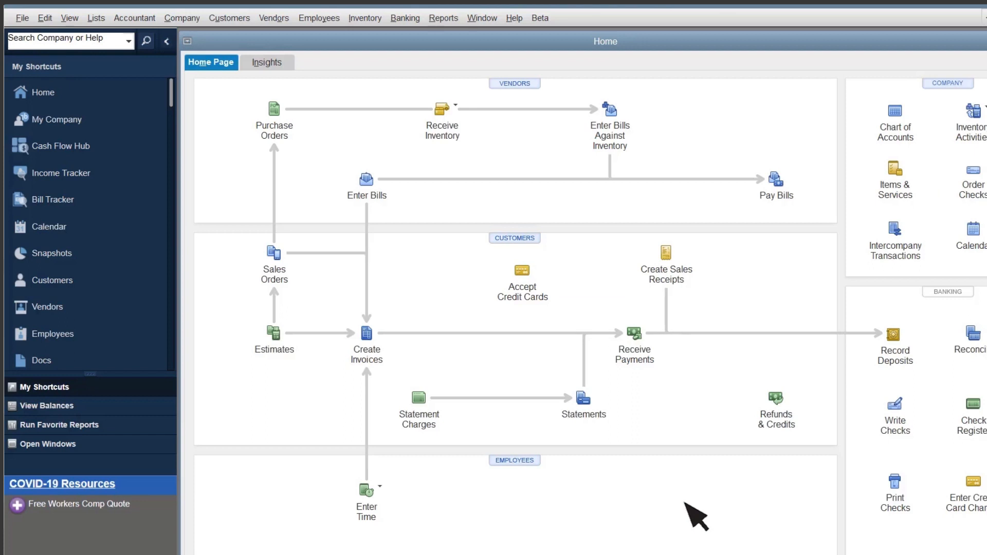
pyautogui.click(443, 17)
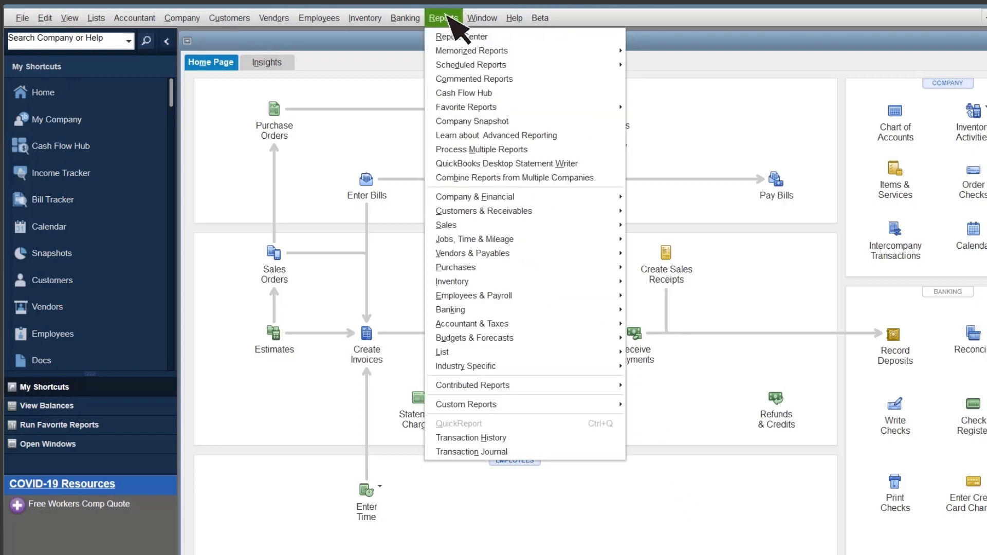
pyautogui.moveTo(451, 281)
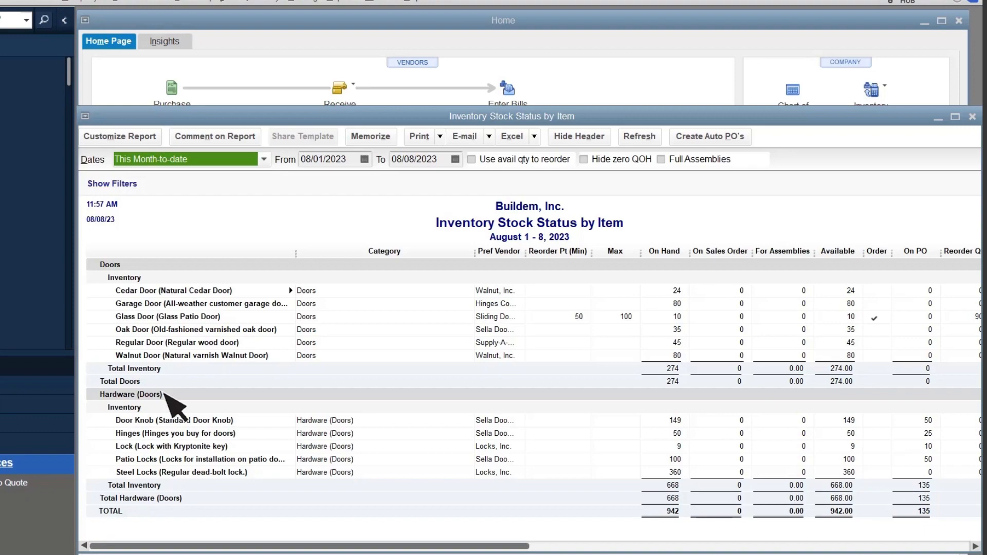
pyautogui.moveTo(169, 295)
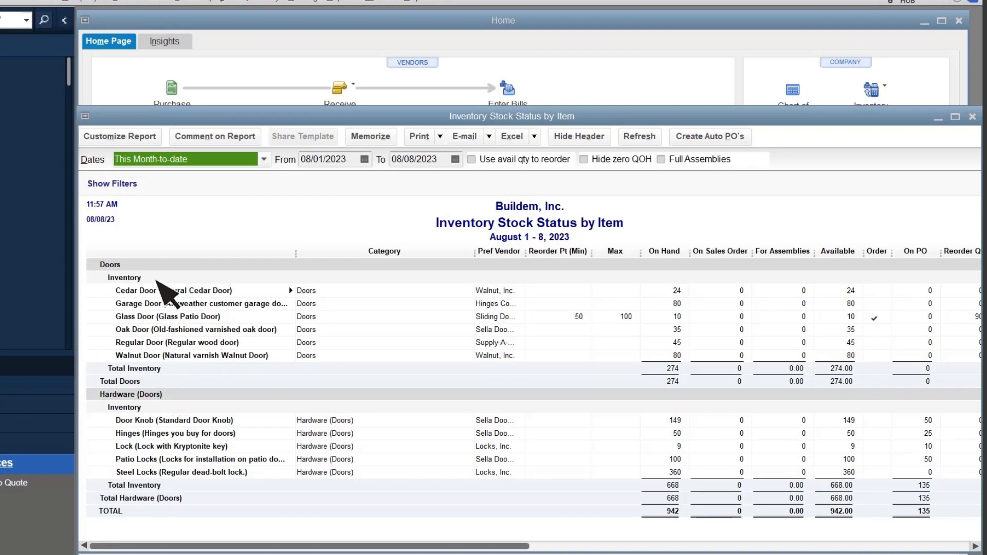
# - Filter the Inventory Stock Status by Item report to the Doors category via Customize Report
pyautogui.click(119, 136)
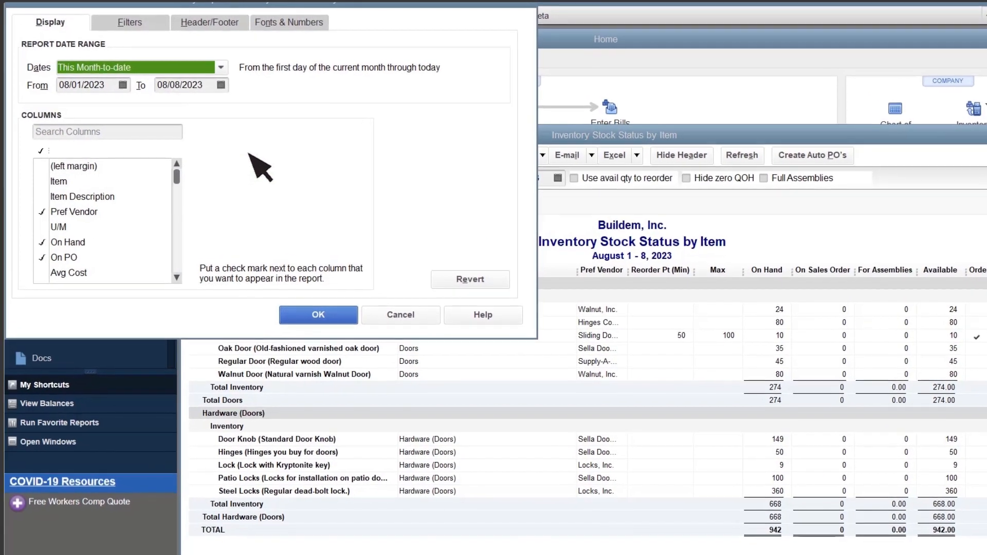
pyautogui.click(130, 21)
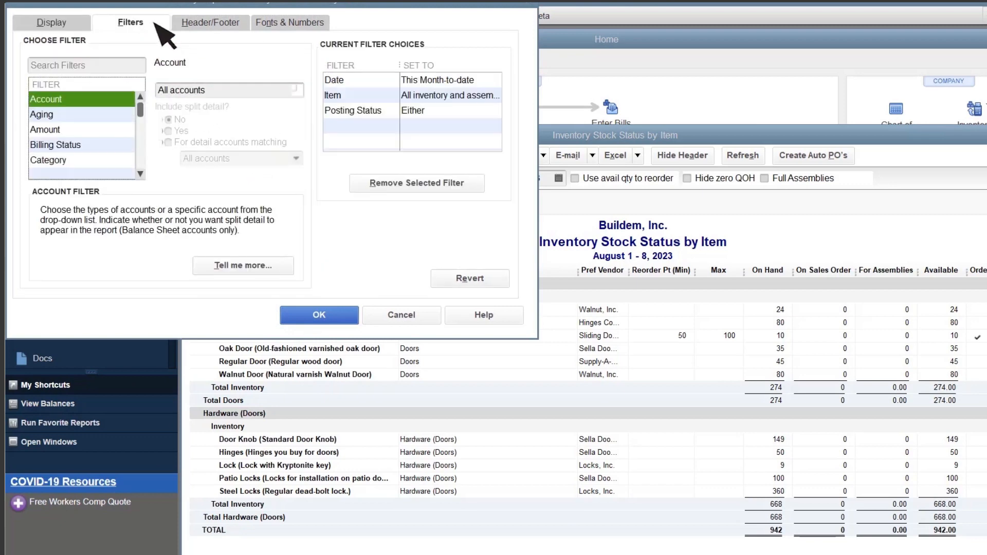
pyautogui.click(49, 161)
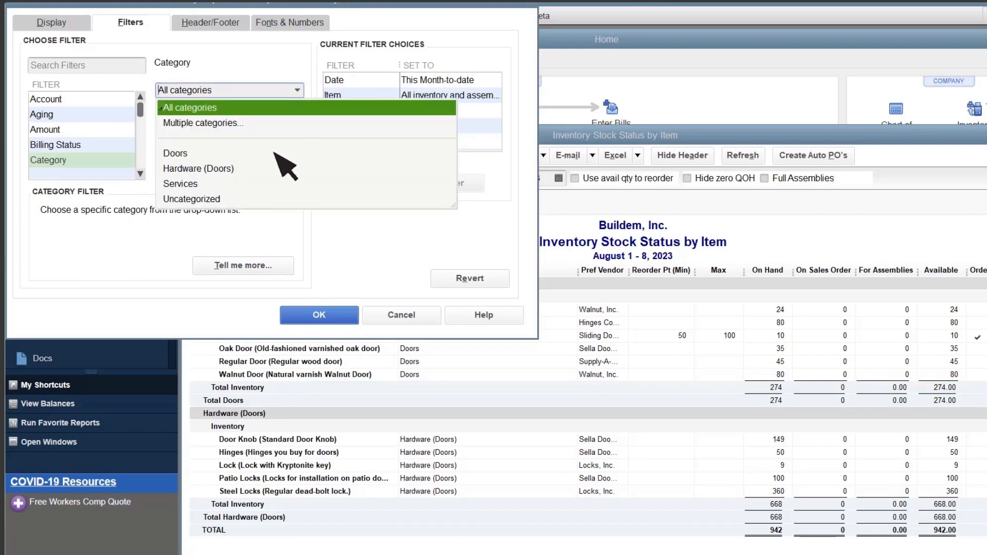
pyautogui.click(175, 153)
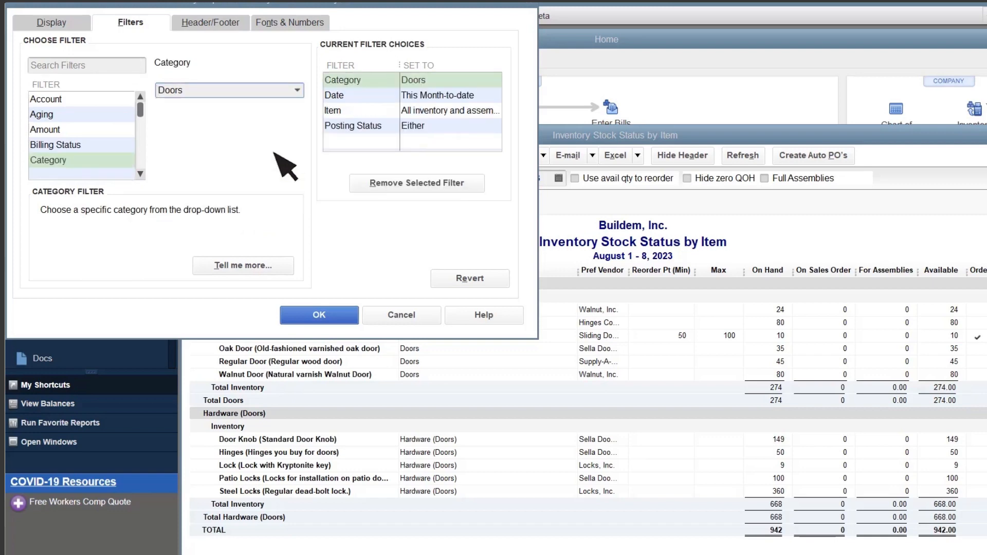
pyautogui.click(319, 314)
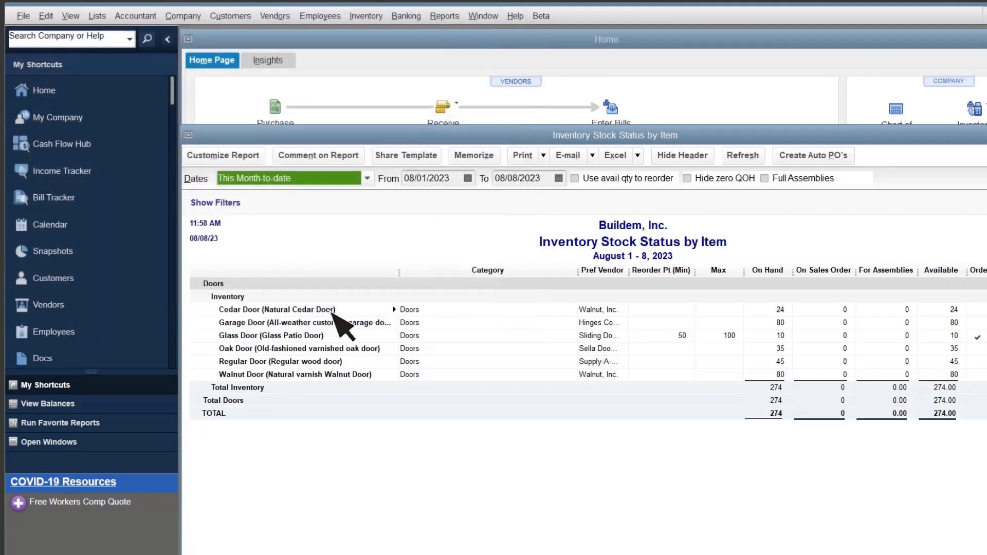
pyautogui.moveTo(269, 315)
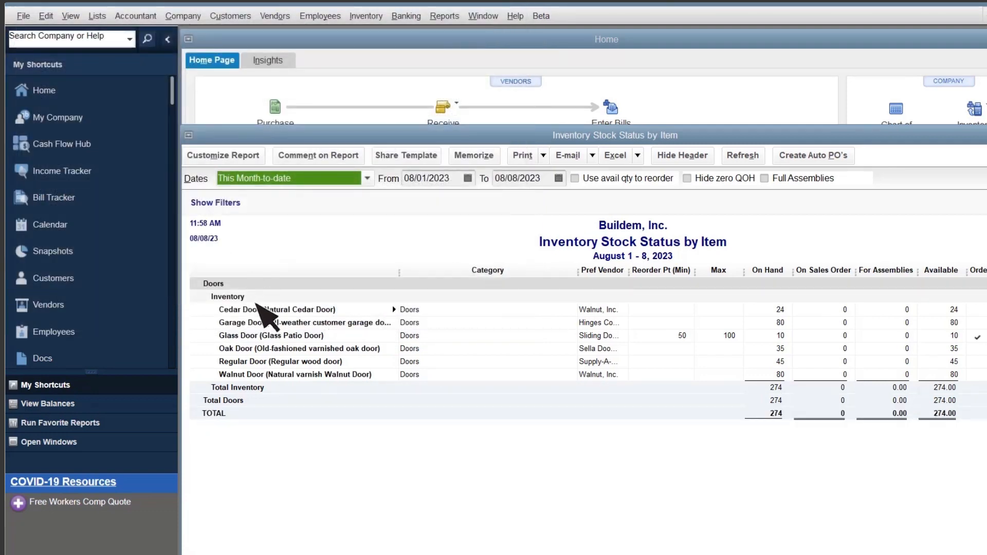